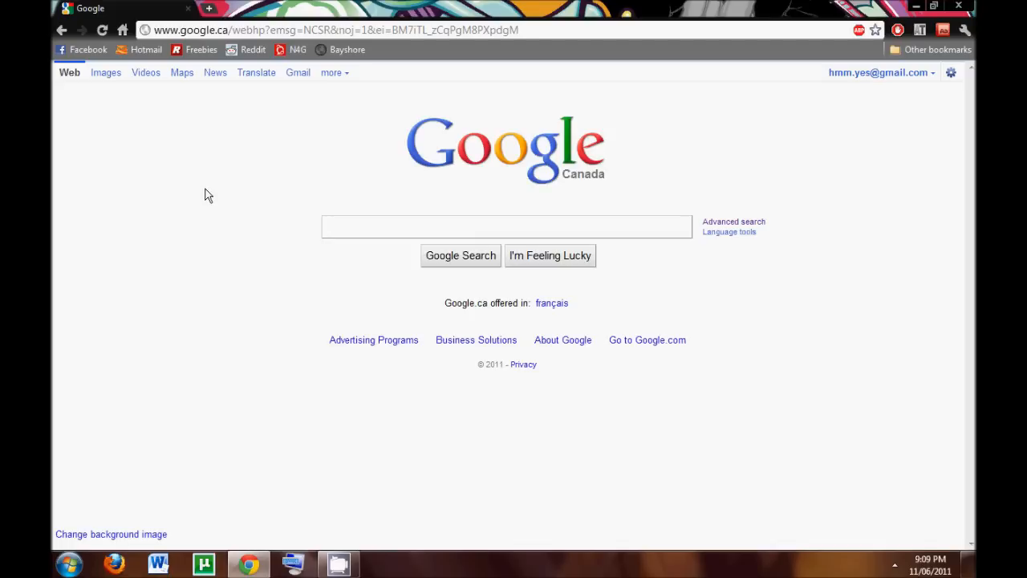
Search Google for sabnzbd and start the Windows installer download from sabnzbd.org
text(sabnzbd.org)
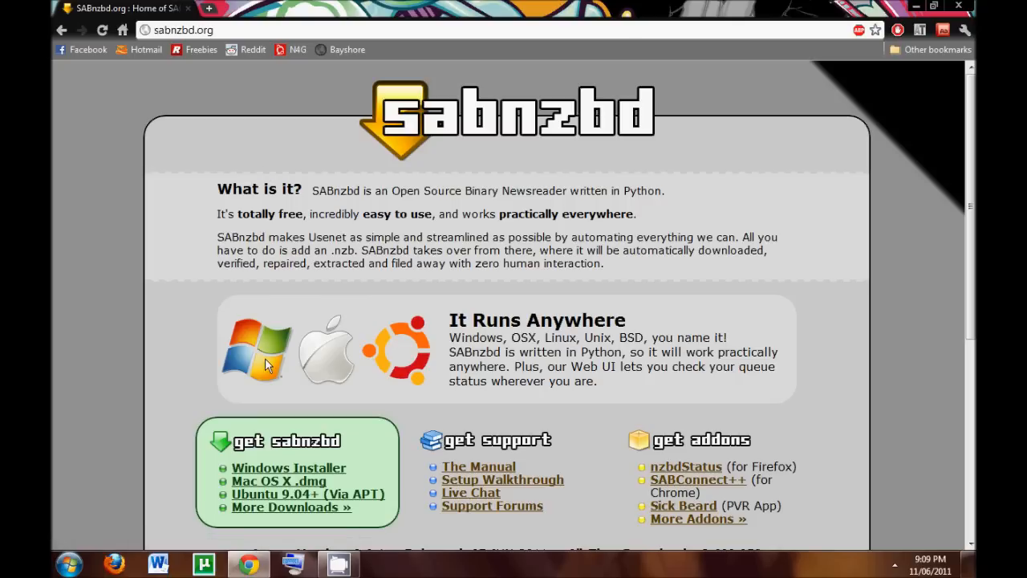
click(289, 468)
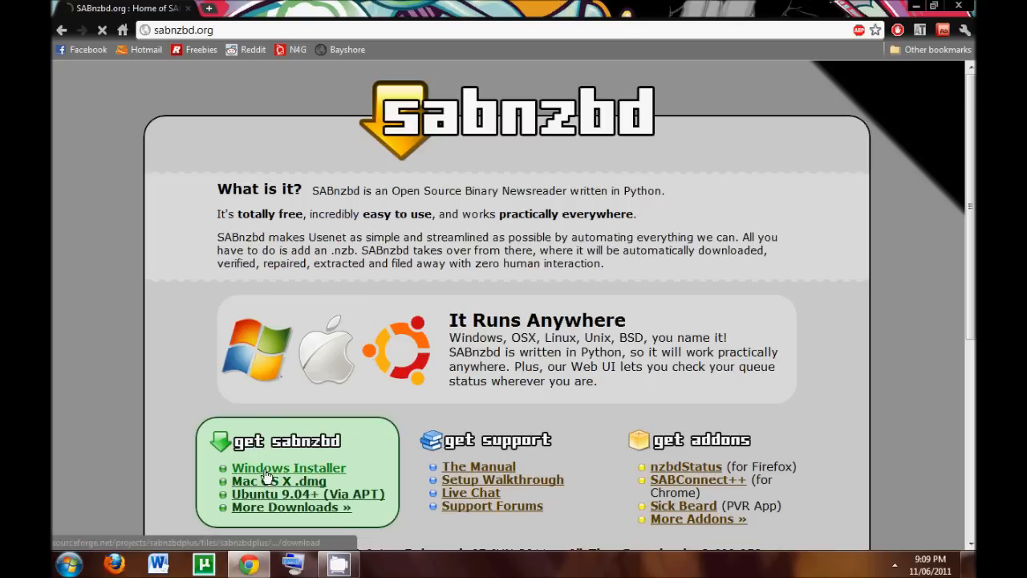
click(289, 469)
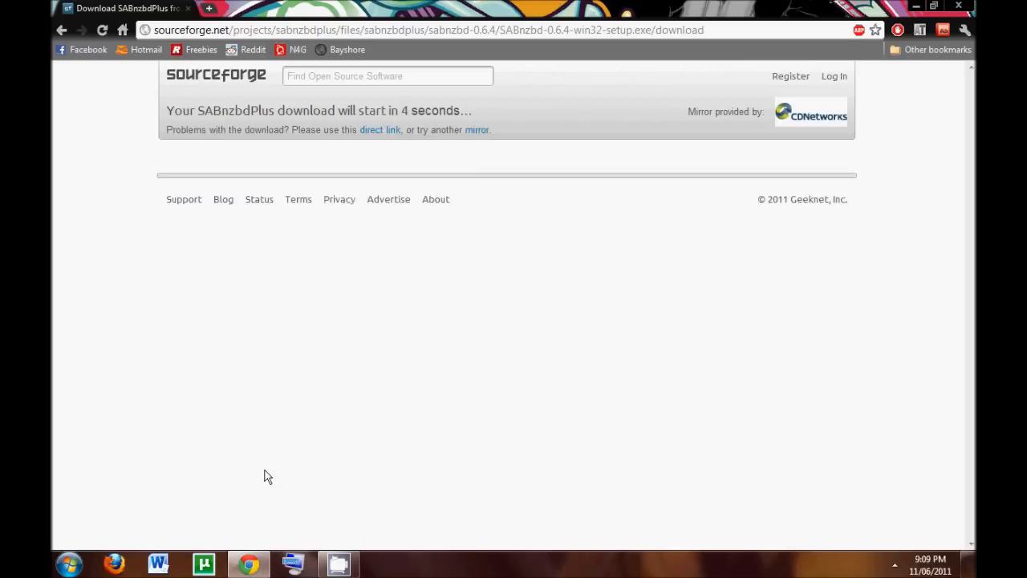
mouse_move(327, 480)
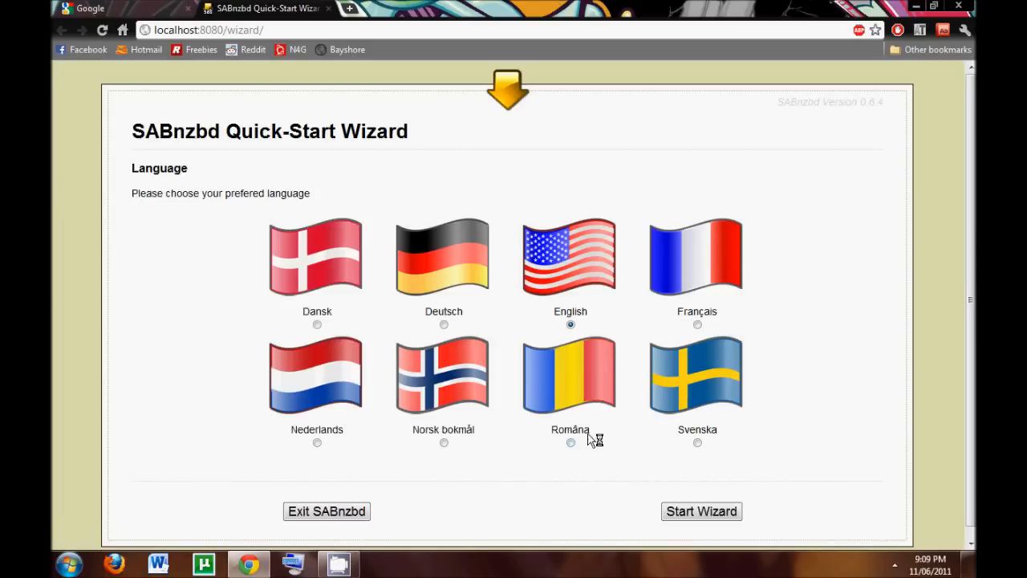
Start the Quick-Start Wizard with English as the language
click(700, 511)
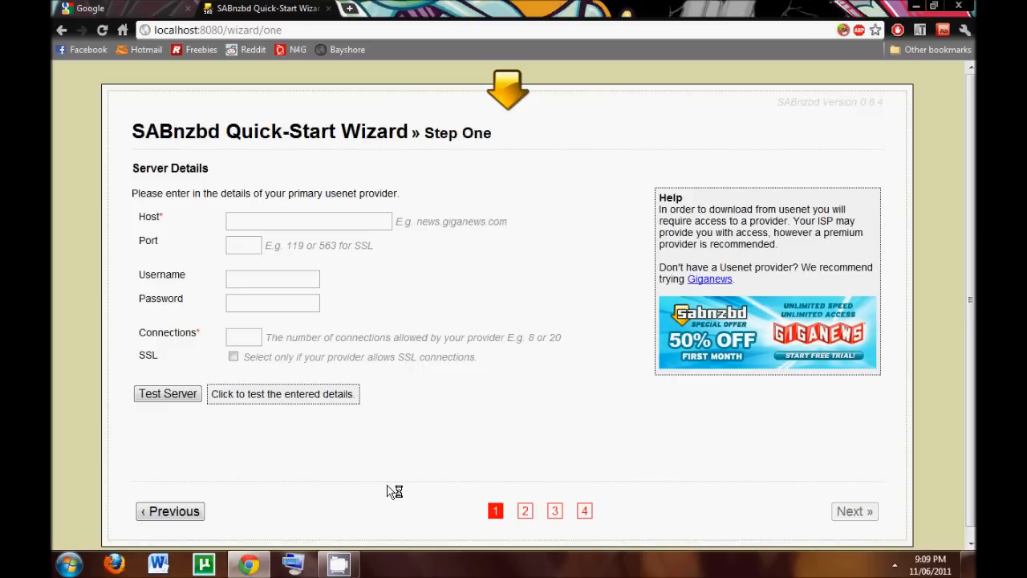
Switch to the Google tab and search for giganews
click(113, 8)
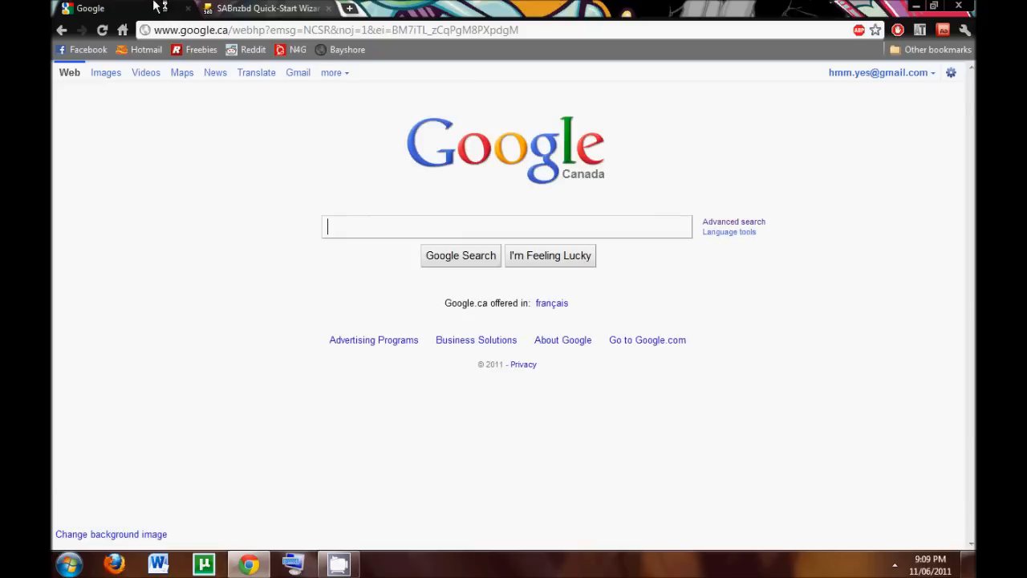
mouse_move(398, 170)
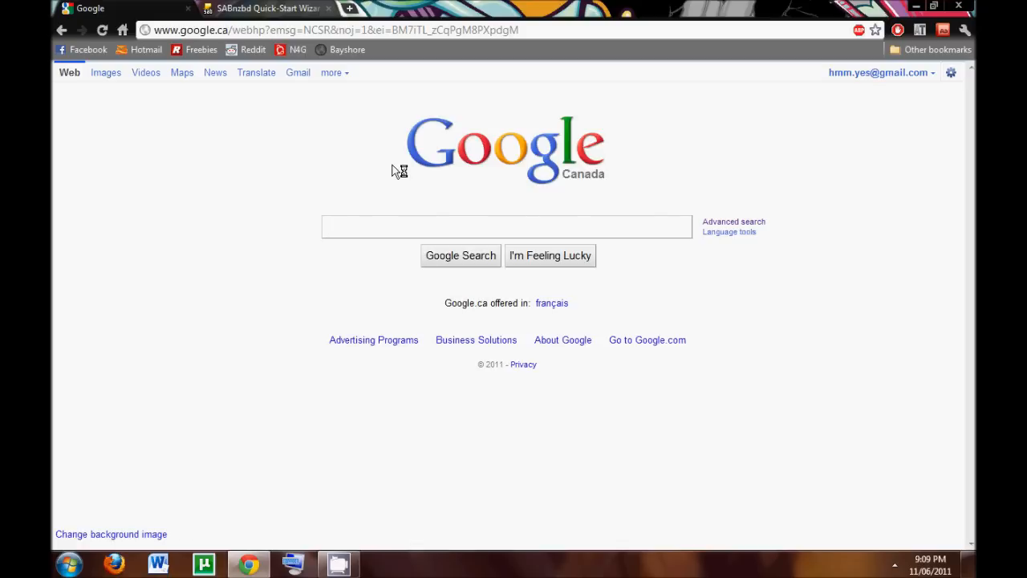
click(505, 226)
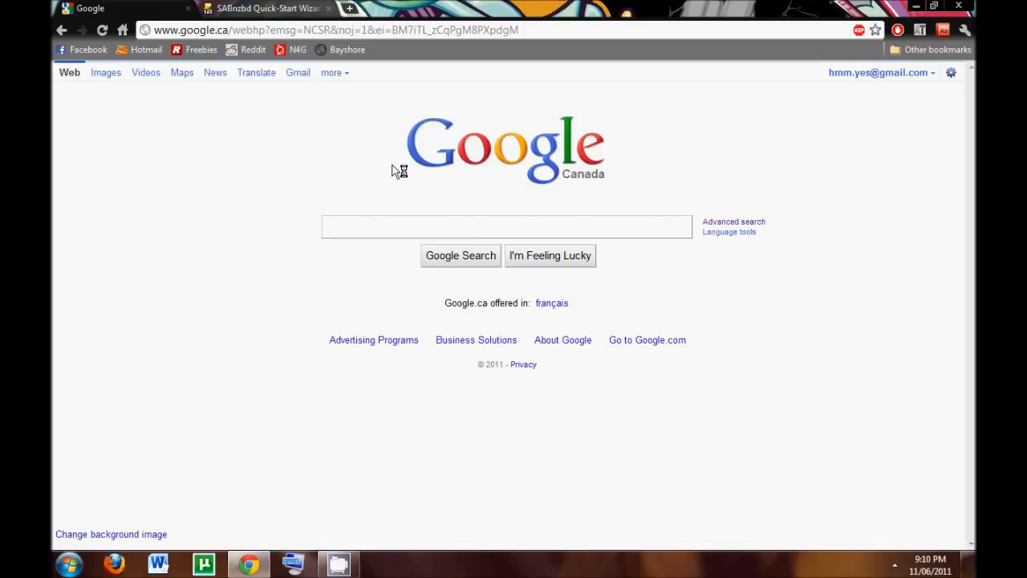
click(507, 226)
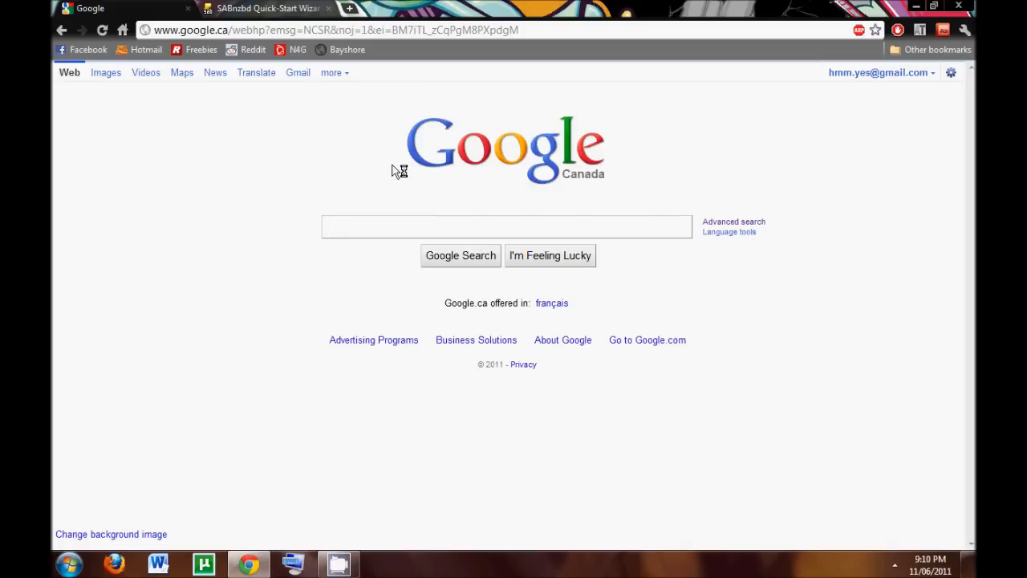
text(giganews)
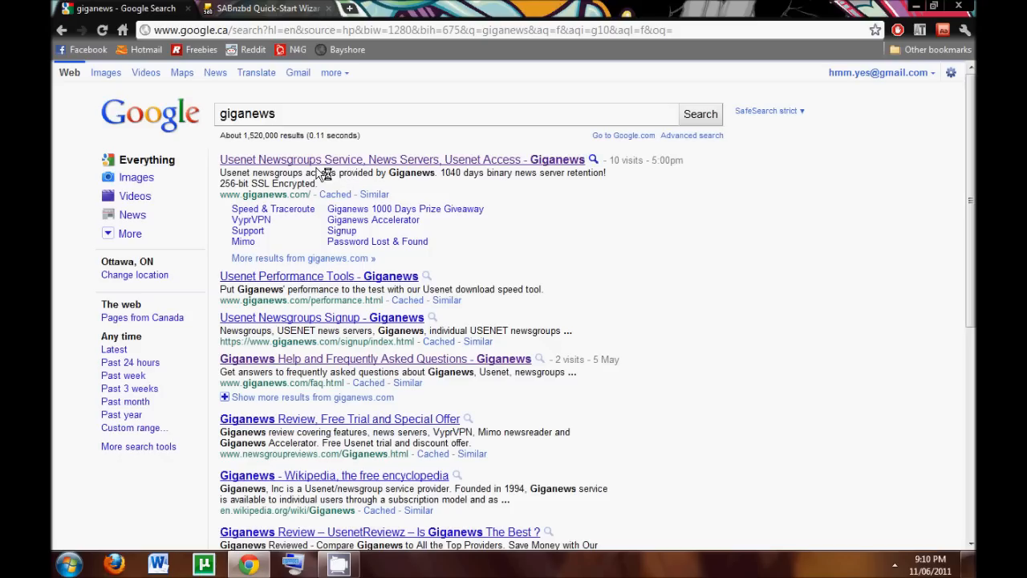
Log into the Giganews account as 'Gunner', then return to the SABnzbd wizard tab
click(389, 161)
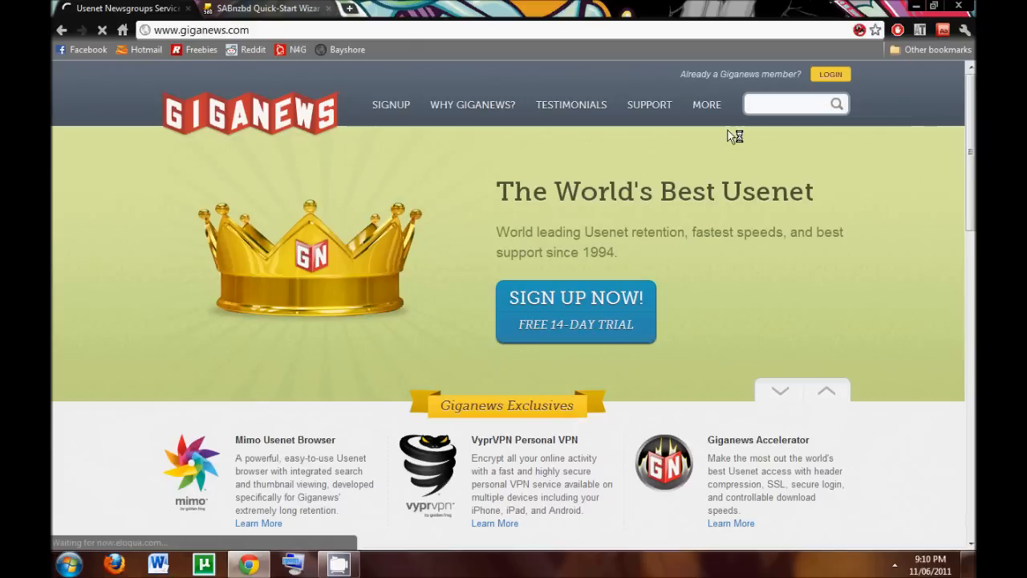
click(829, 74)
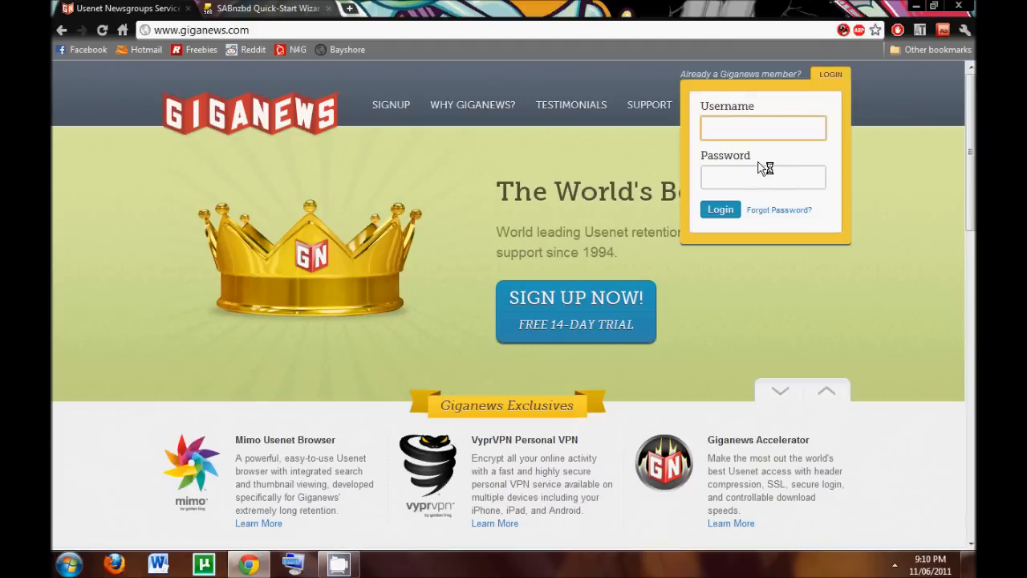
text(Gunnerhead)
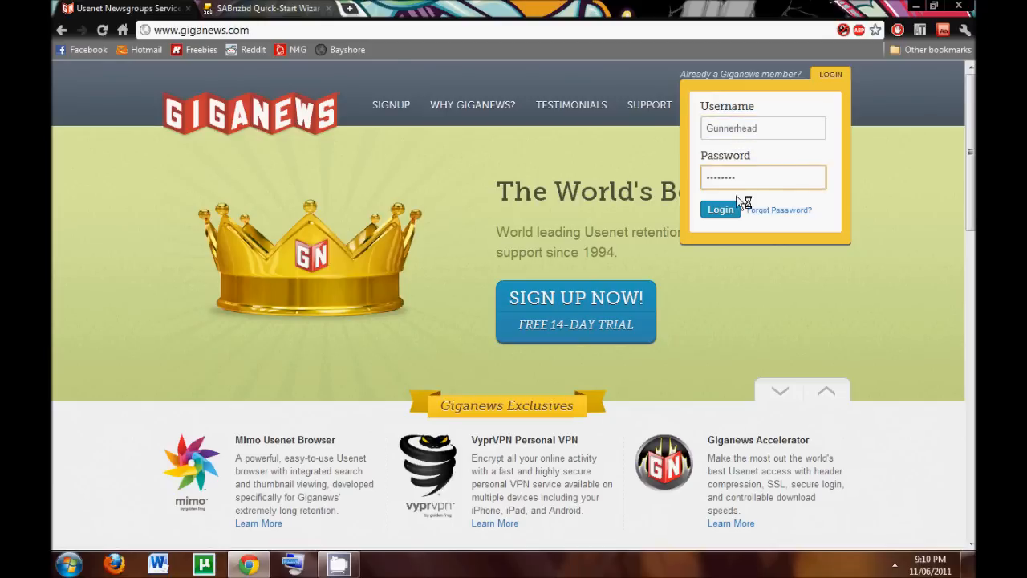
click(719, 209)
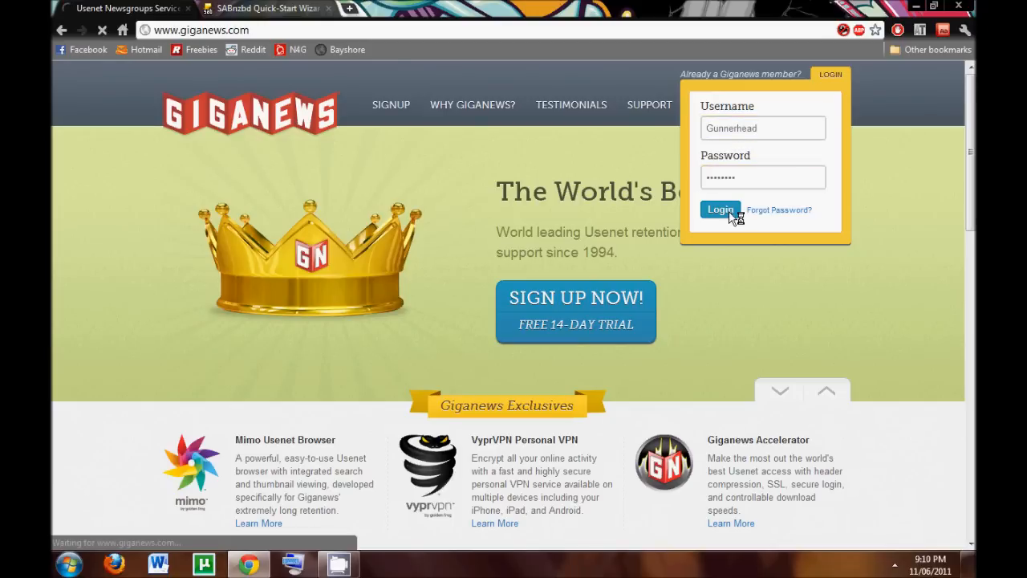
click(719, 209)
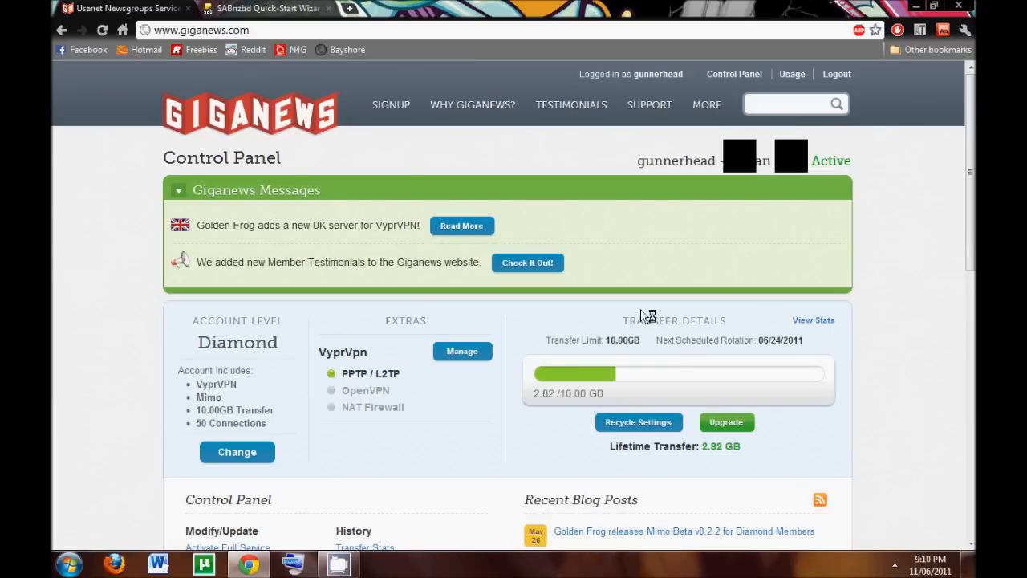
mouse_move(409, 517)
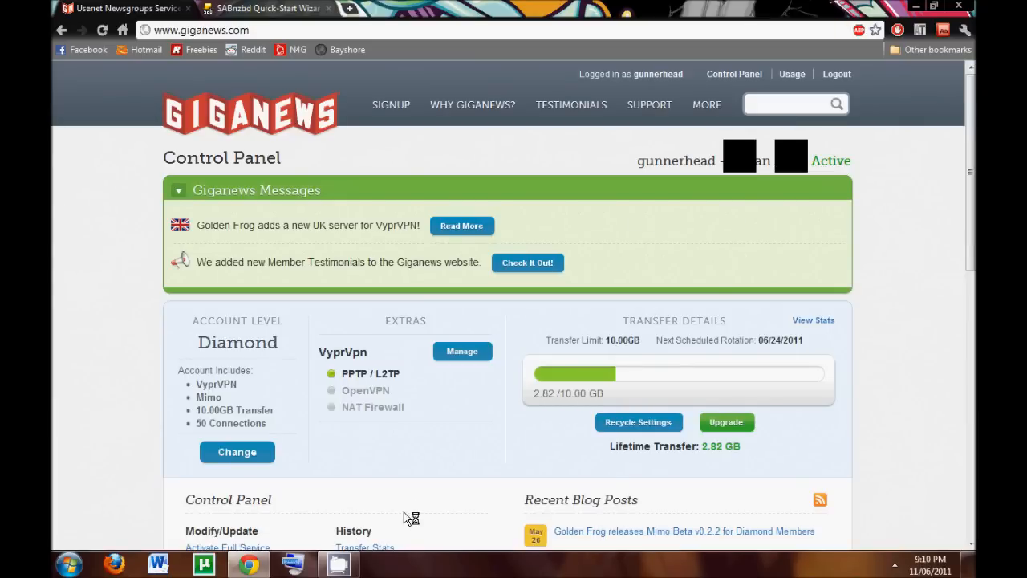
mouse_move(385, 366)
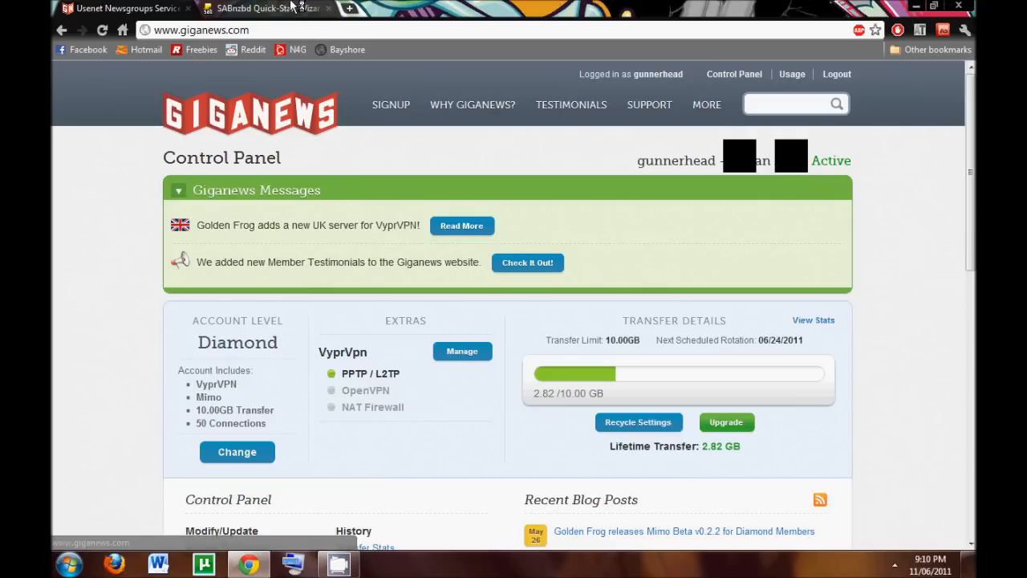
click(265, 8)
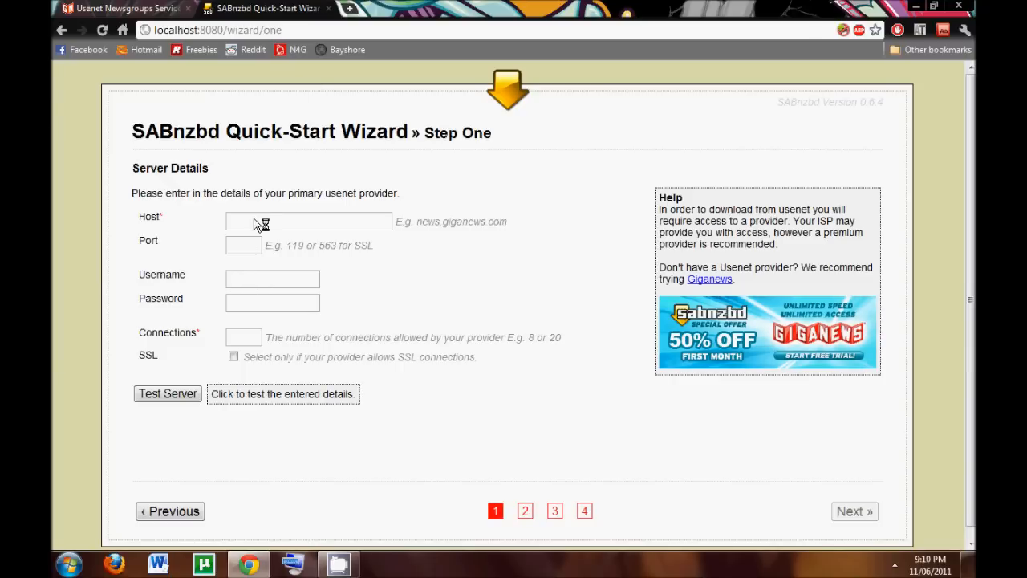
click(308, 222)
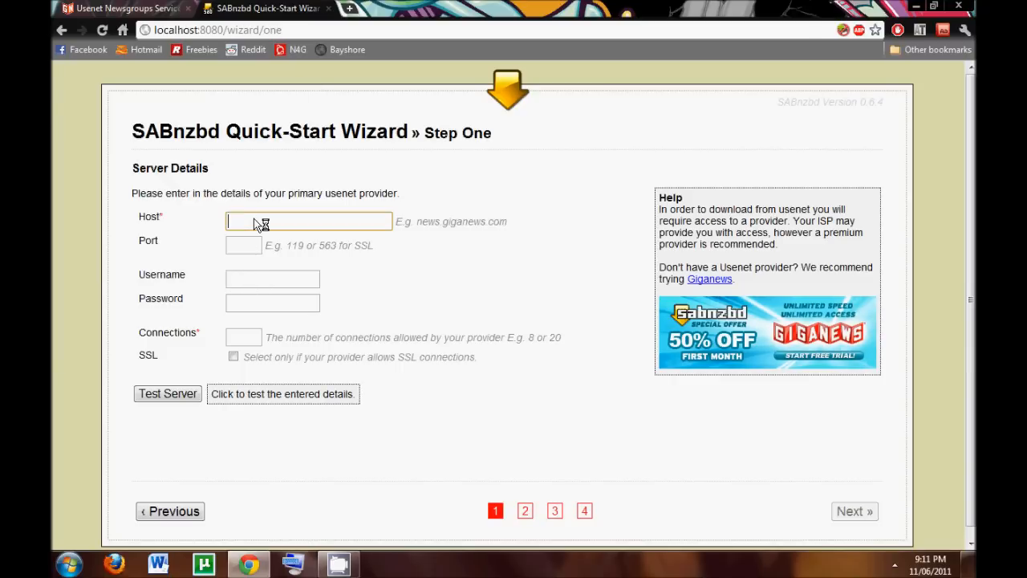
text(newx)
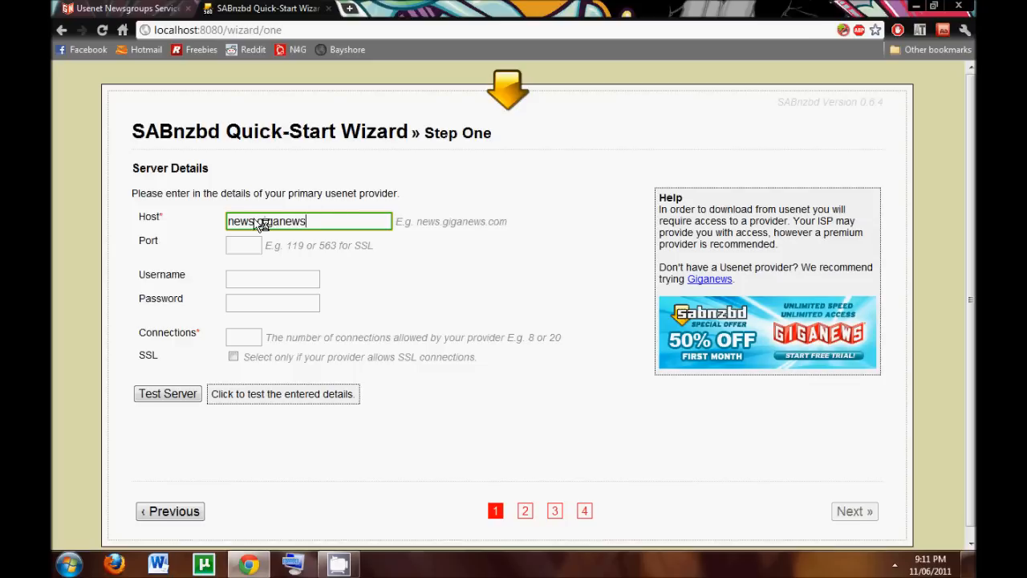
text(.com)
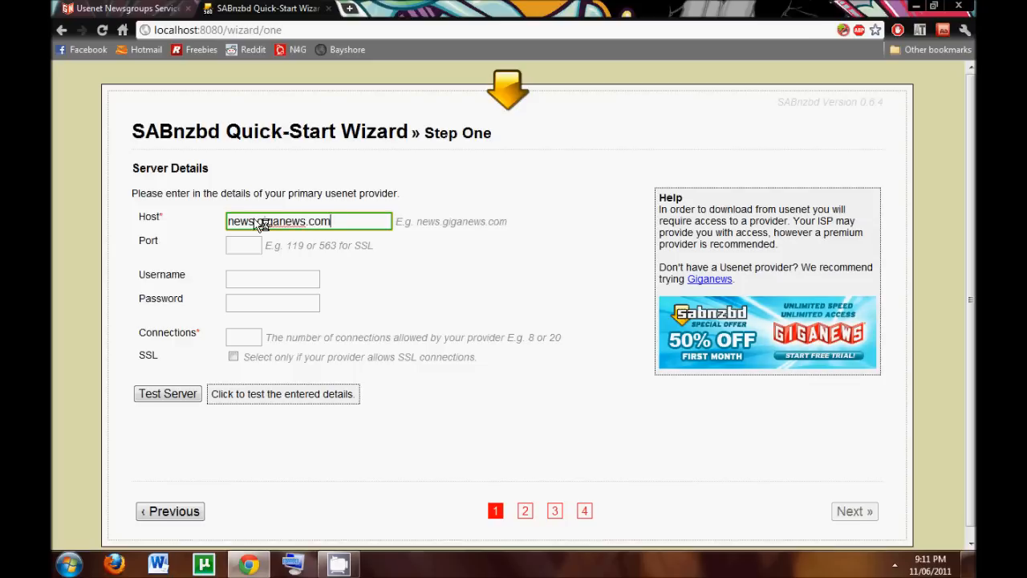
text(563)
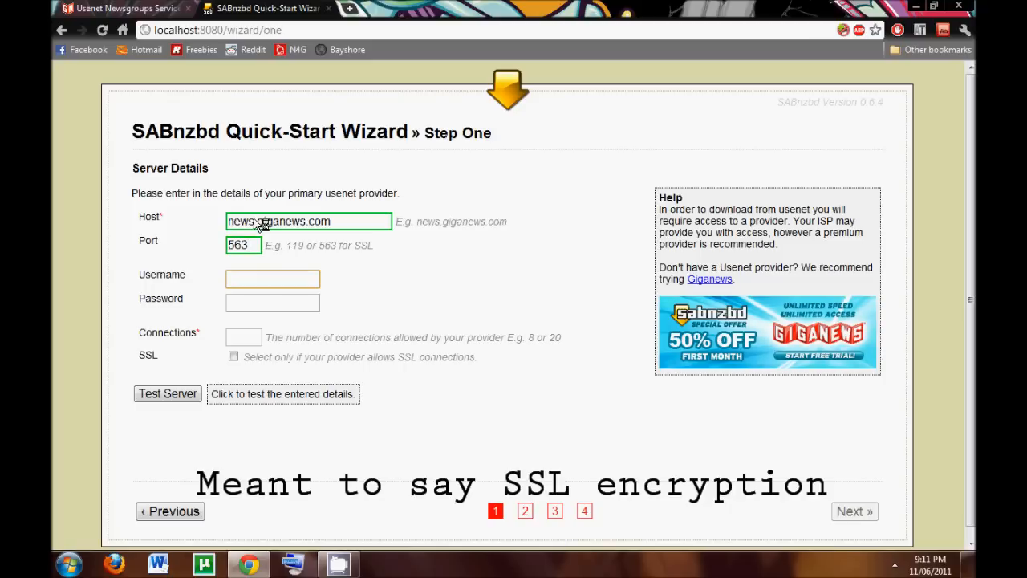
click(273, 280)
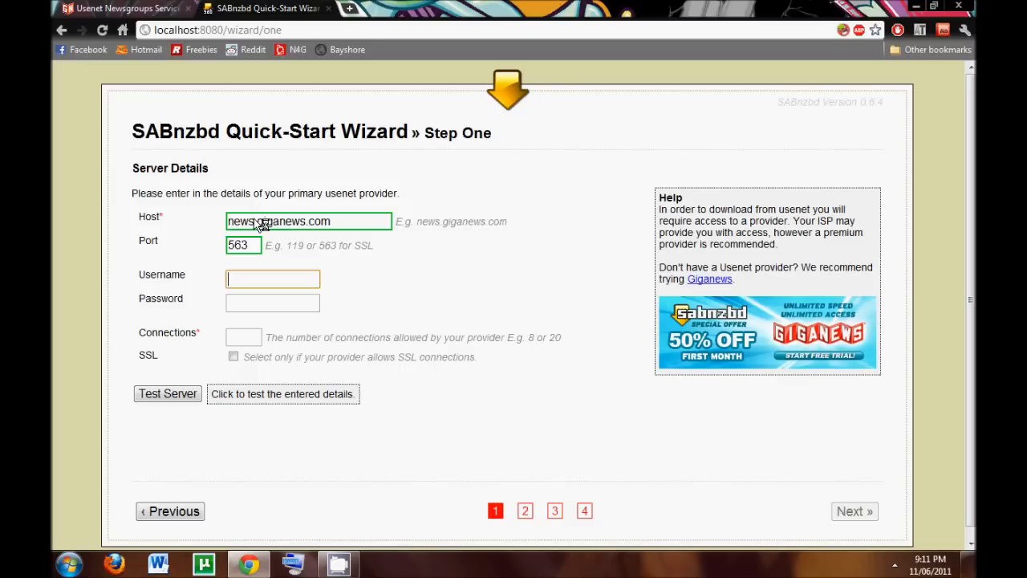
text(gunnerheadbo)
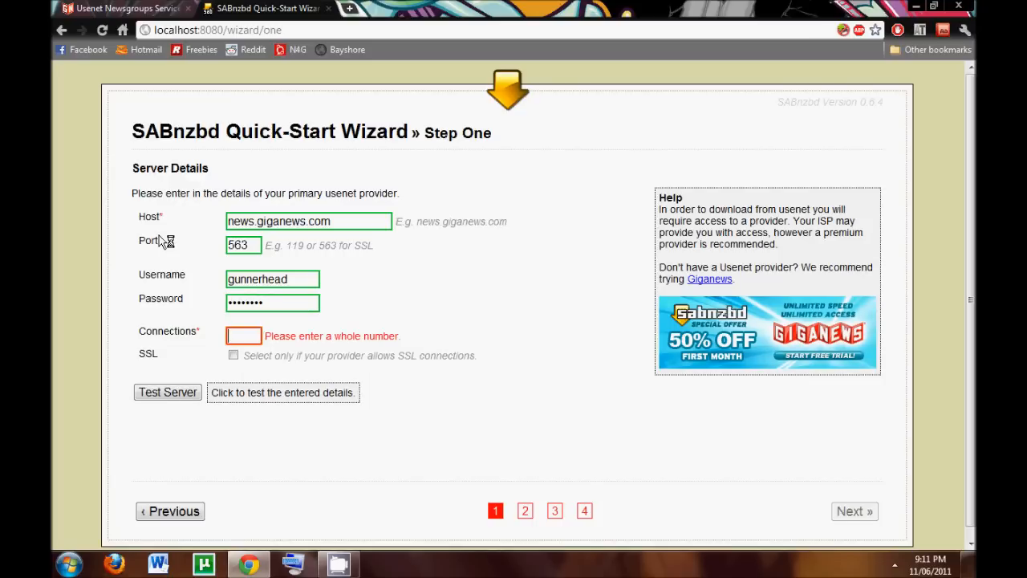
Set 50 connections over SSL and test the server for a successful connection
text(50)
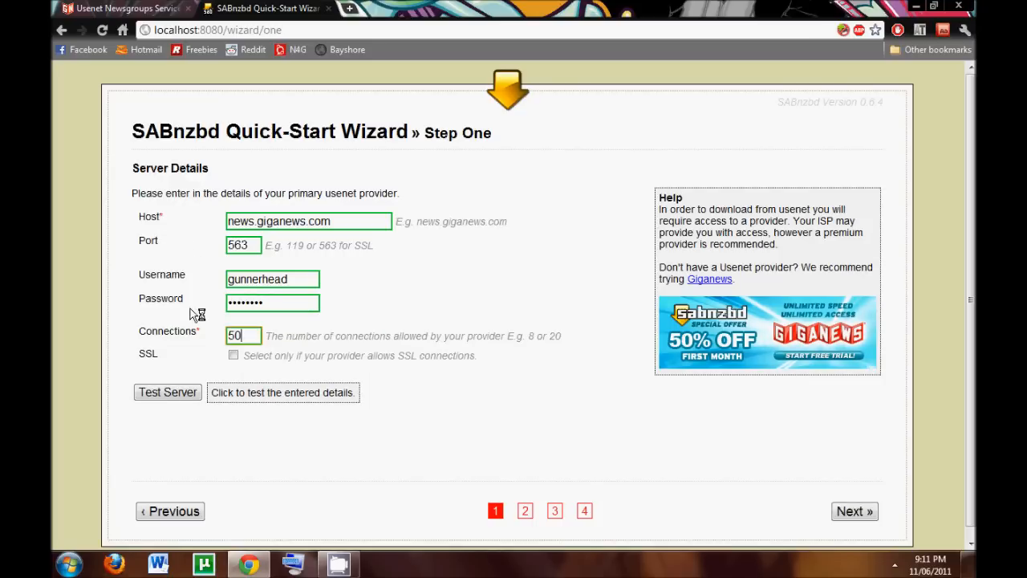
click(234, 355)
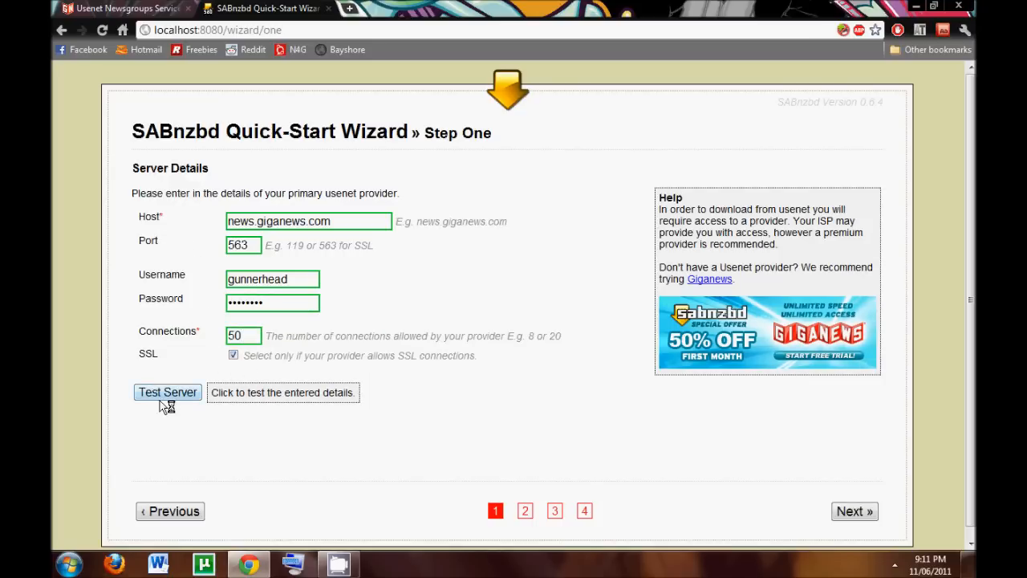
click(167, 391)
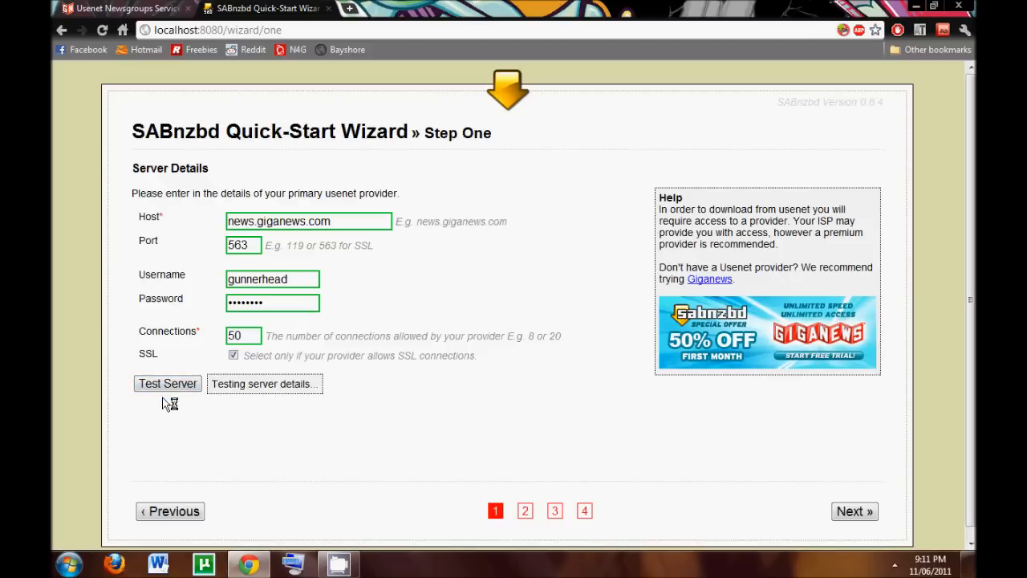
click(166, 383)
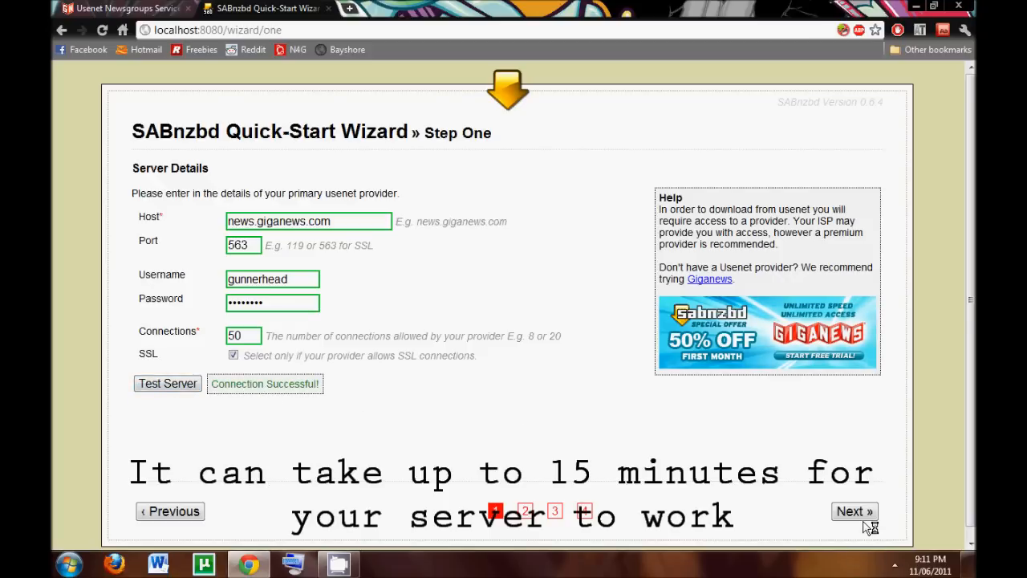
Advance the wizard past steps one and two, then view the Newzbin site
click(854, 510)
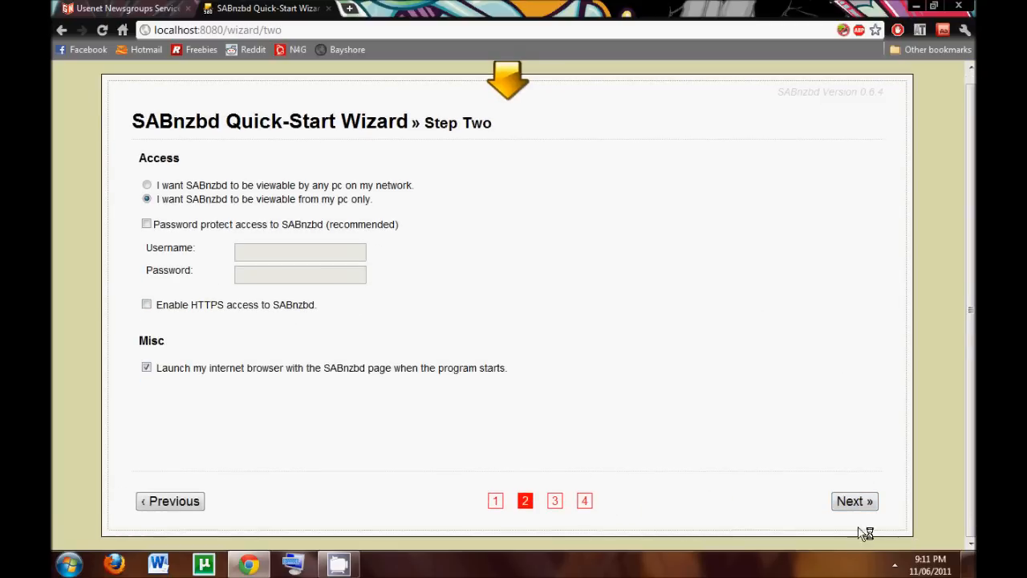
click(854, 501)
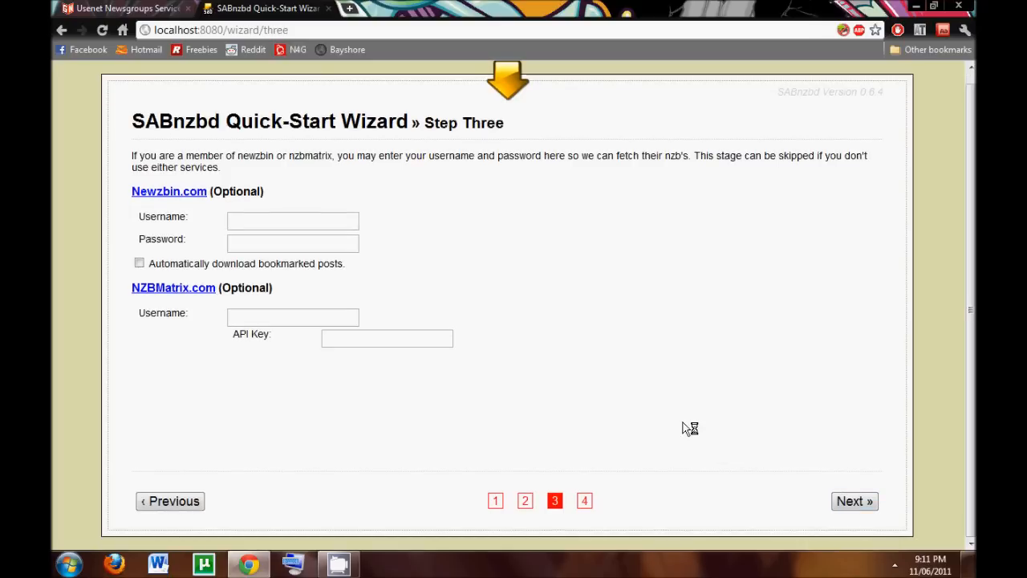
mouse_move(168, 191)
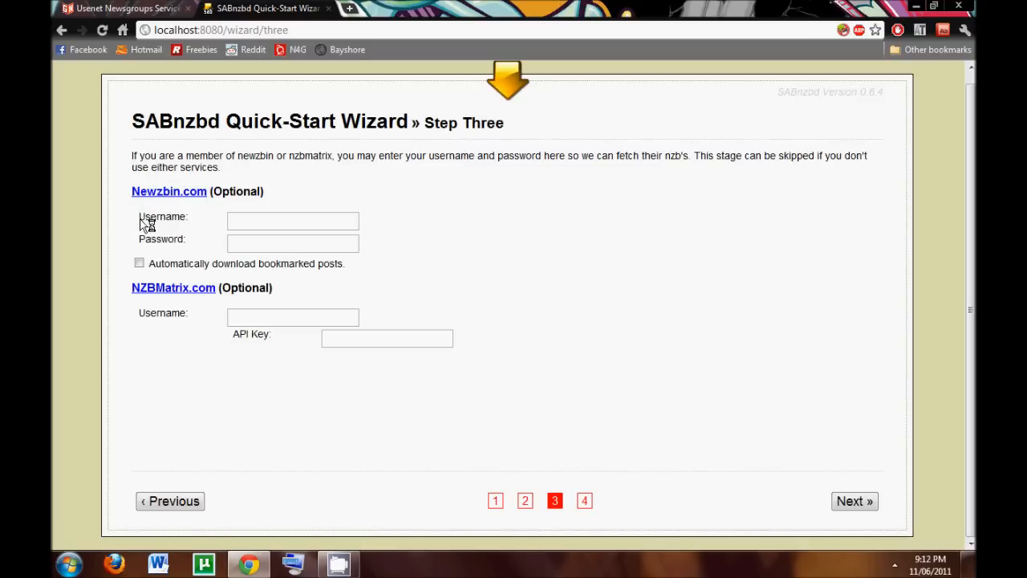
mouse_move(148, 224)
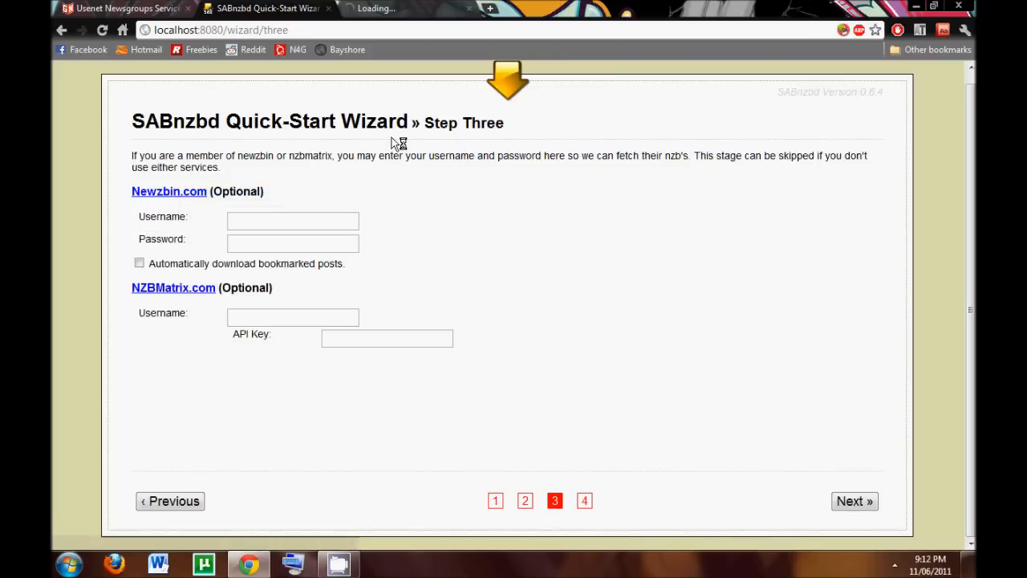
click(169, 191)
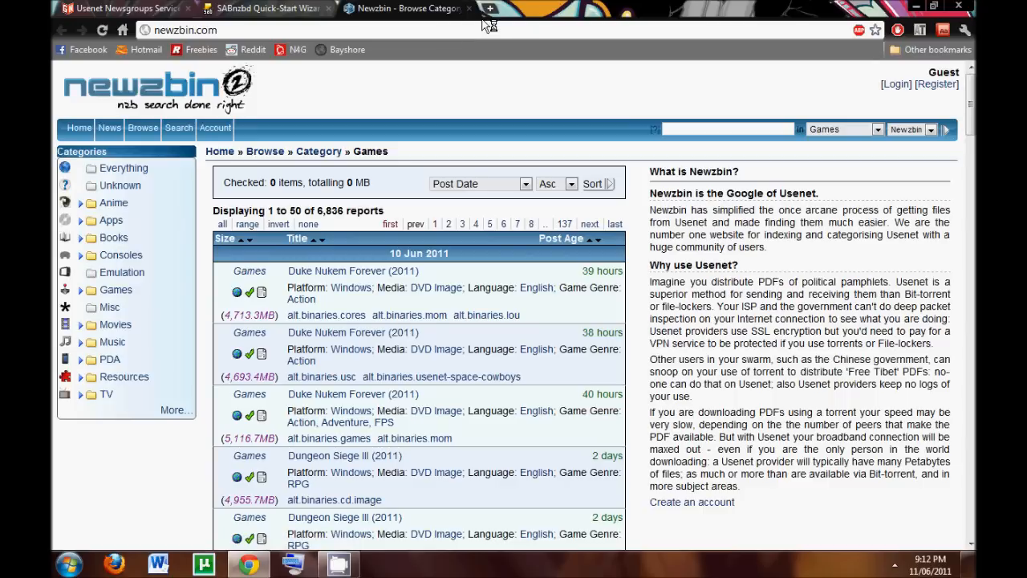
mouse_move(468, 10)
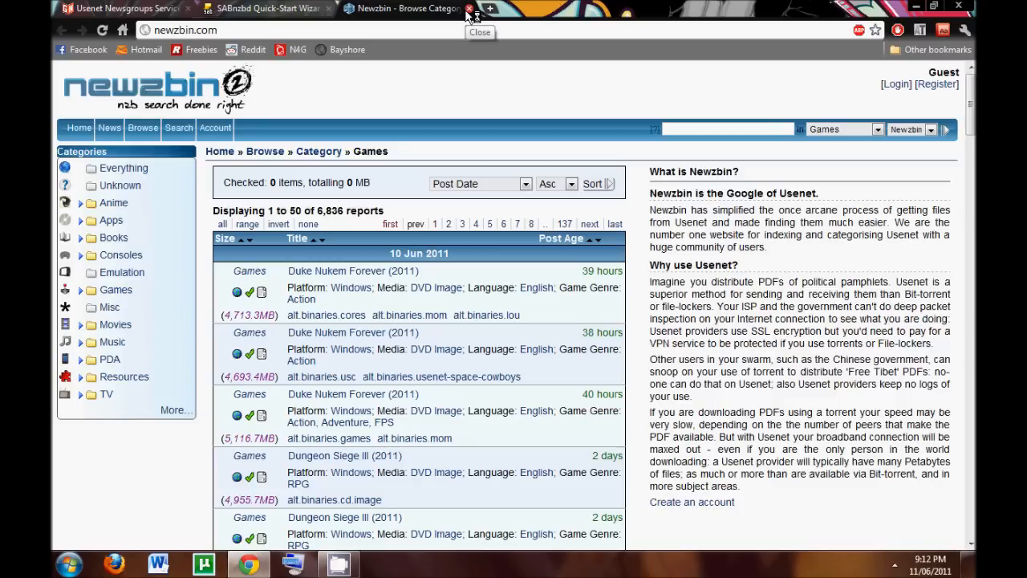
Close the Newzbin tab and leave the NZBMatrix page for the wizard
click(469, 8)
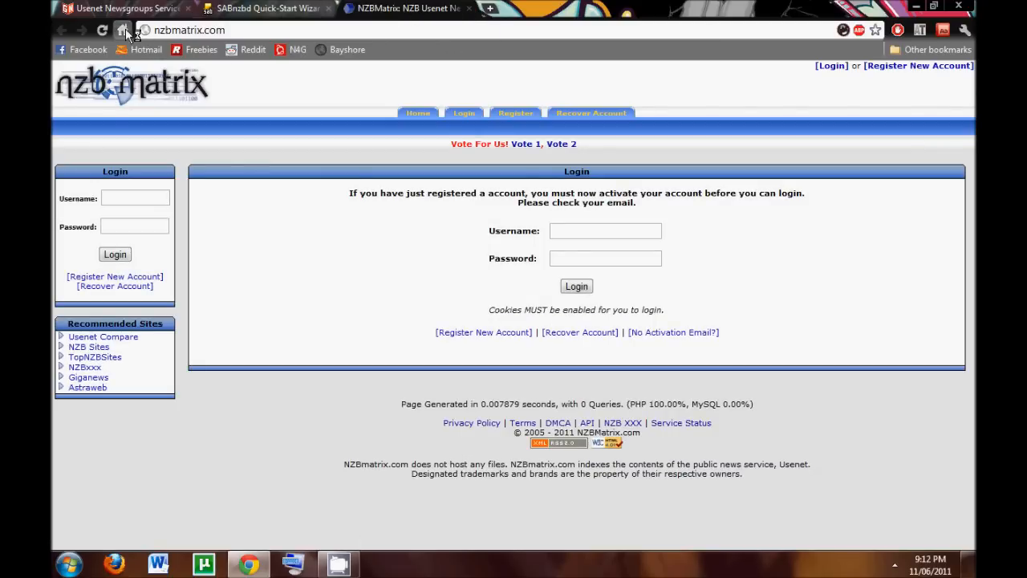
click(267, 8)
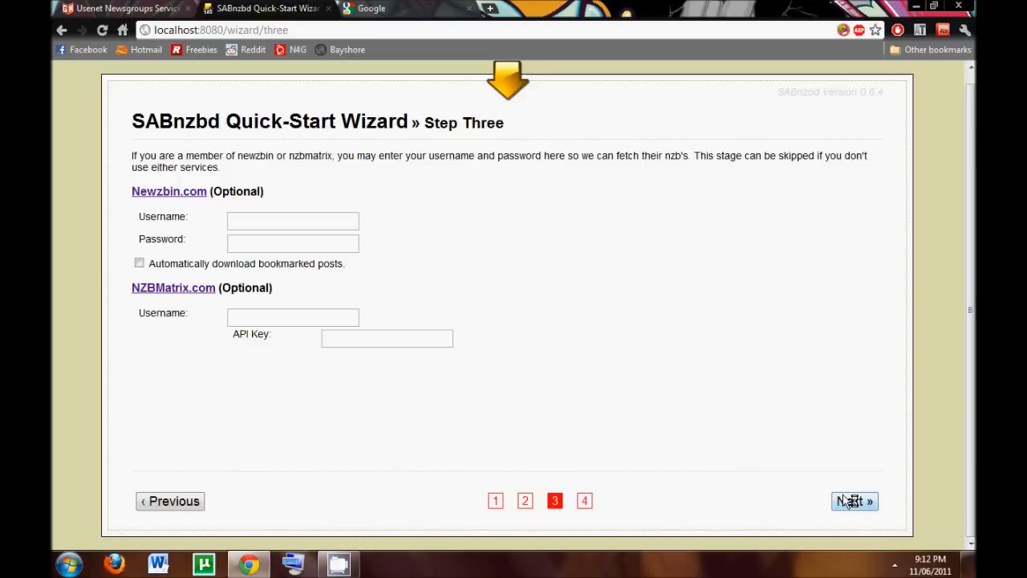
Skip the optional indexer accounts, finish the wizard and go to the SABnzbd queue page
click(854, 500)
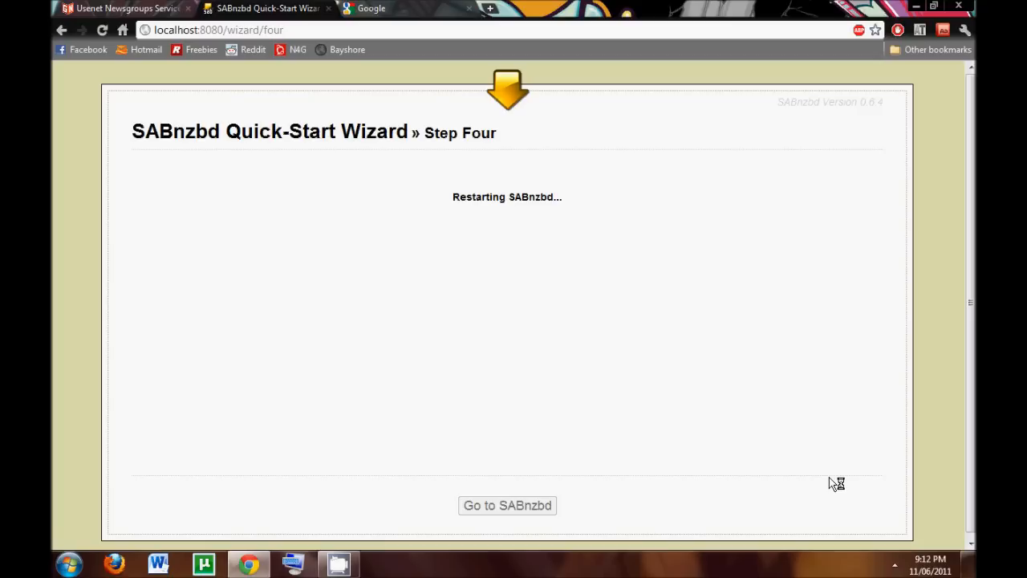
mouse_move(618, 374)
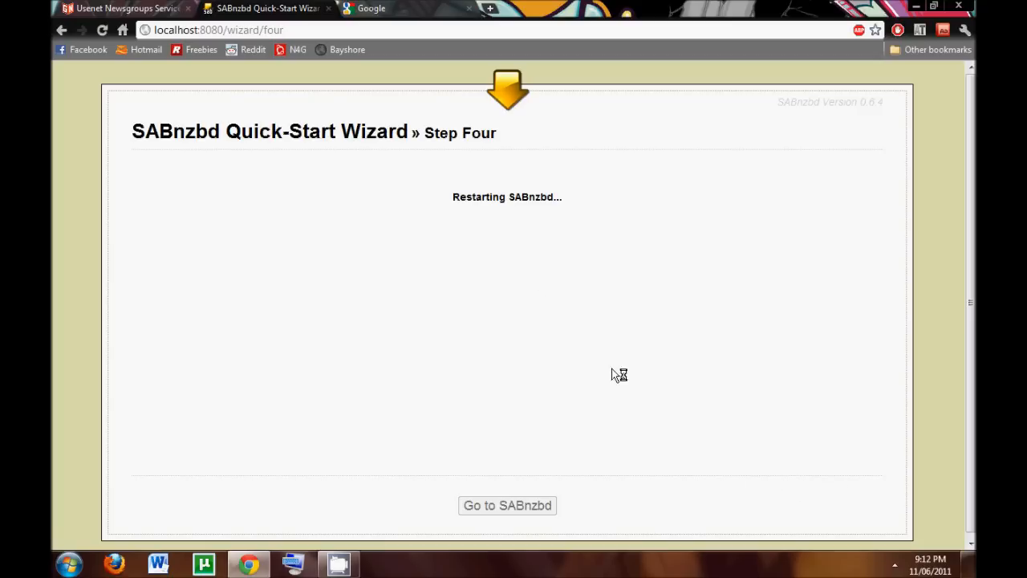
click(369, 8)
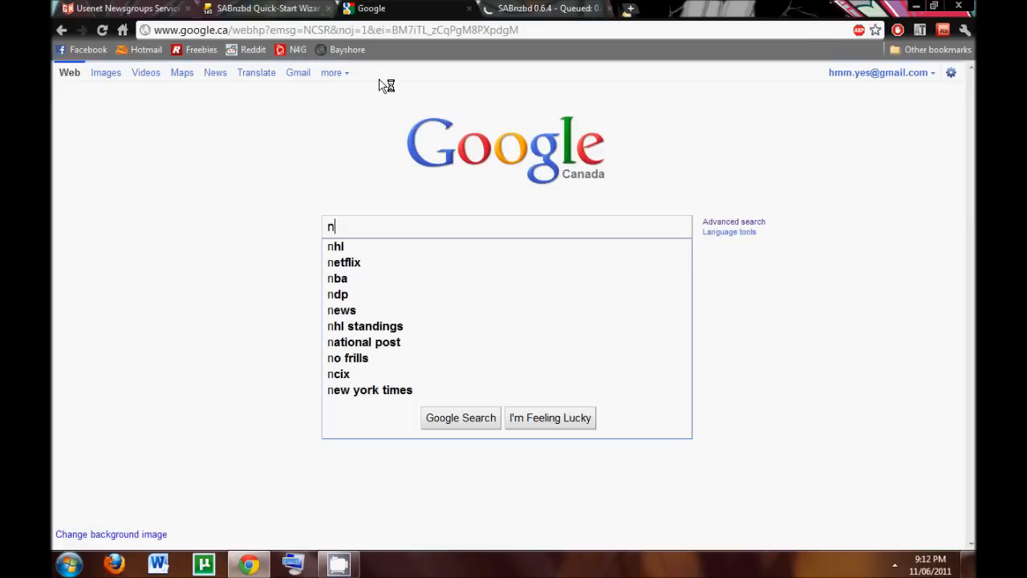
Search Google for nzb.su and open the 'Welcome - NZB.su' result
text(zb.su)
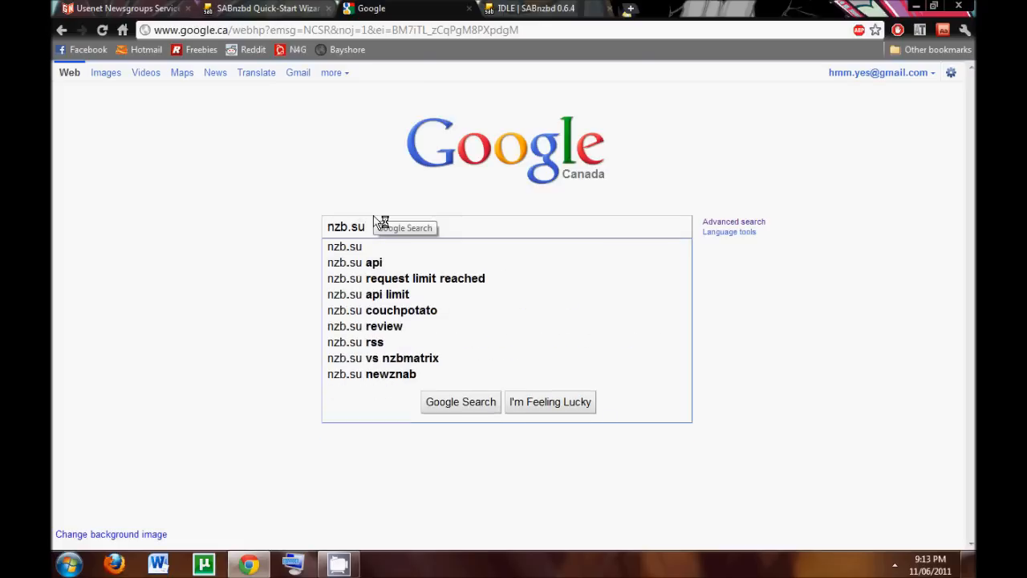
click(459, 401)
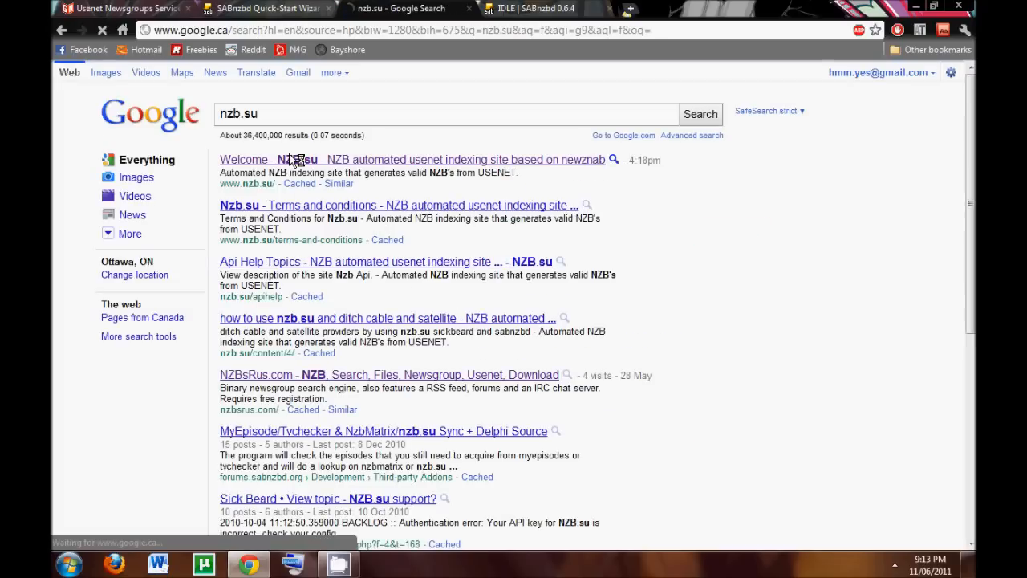
click(276, 159)
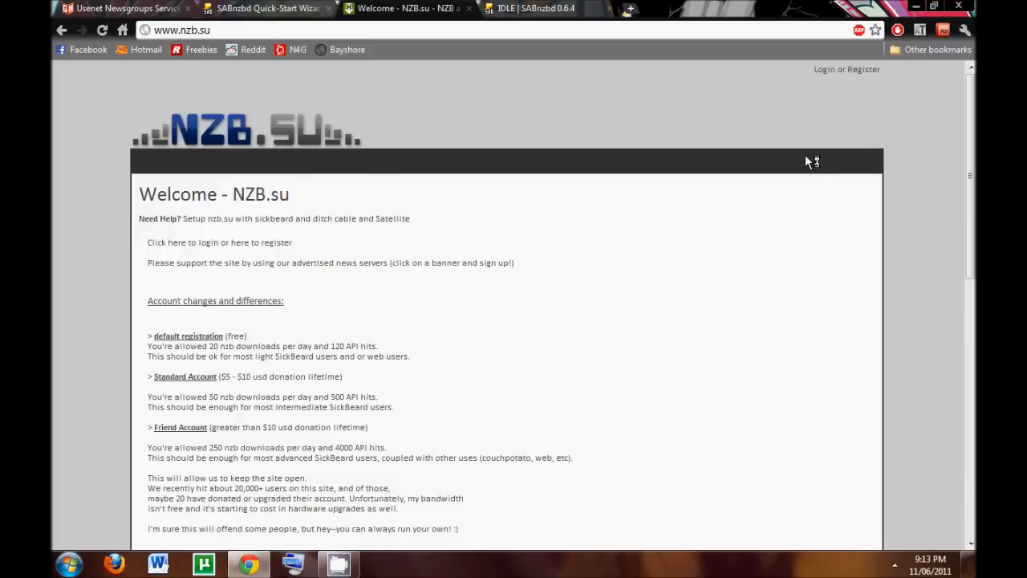
mouse_move(279, 401)
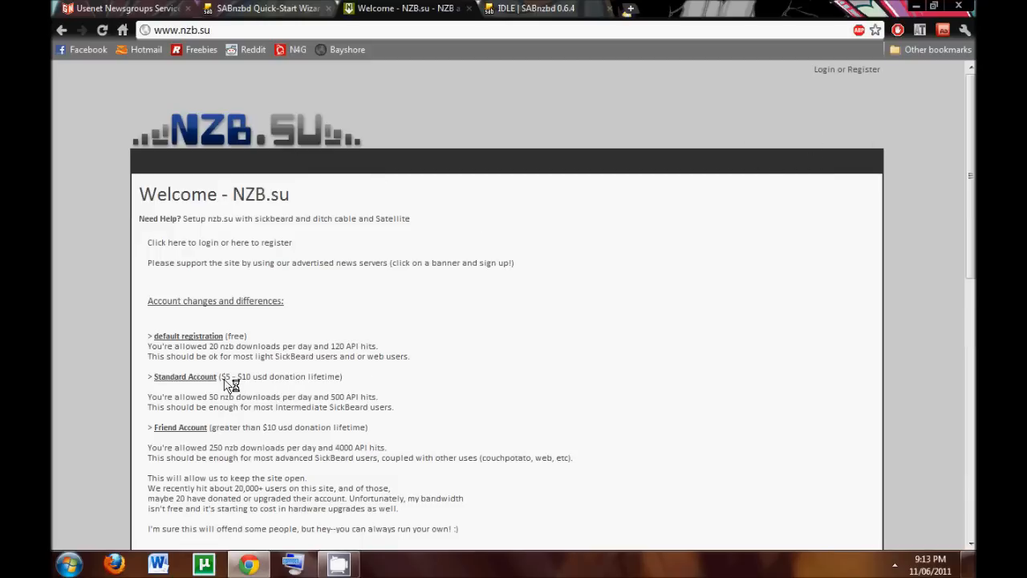
mouse_move(689, 273)
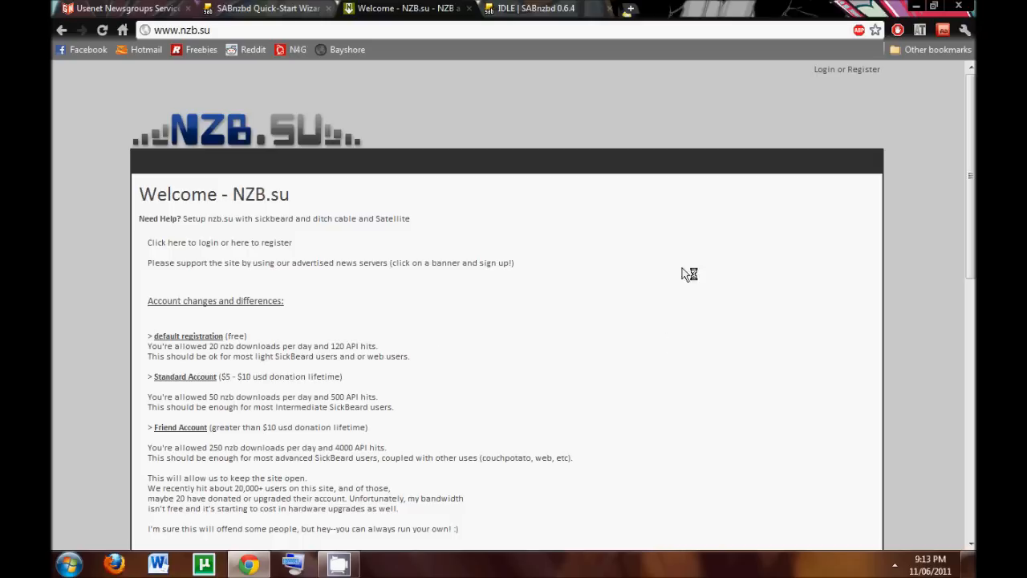
mouse_move(825, 77)
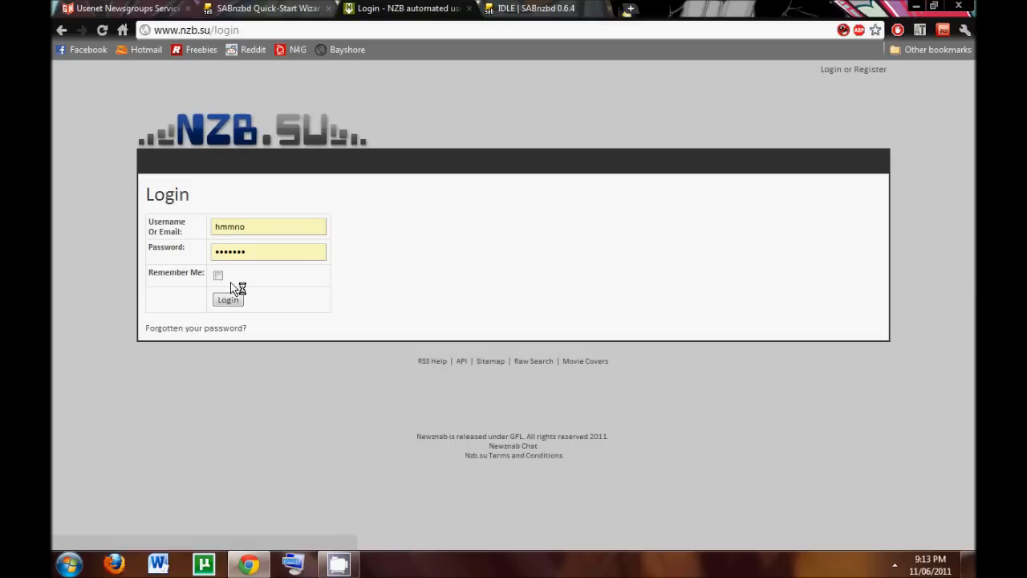
Log in to NZB.su with the login remembered
click(219, 275)
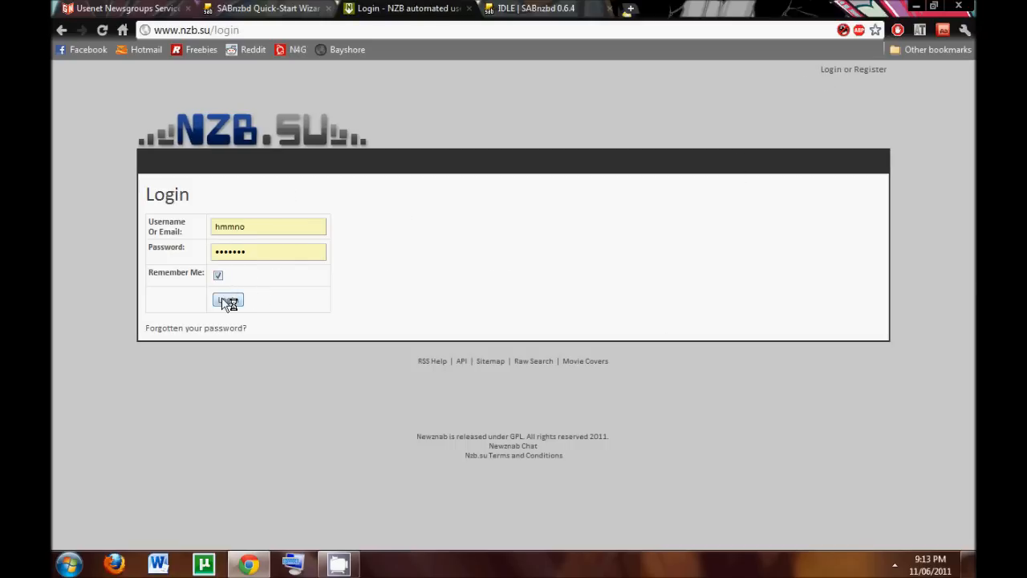
click(227, 300)
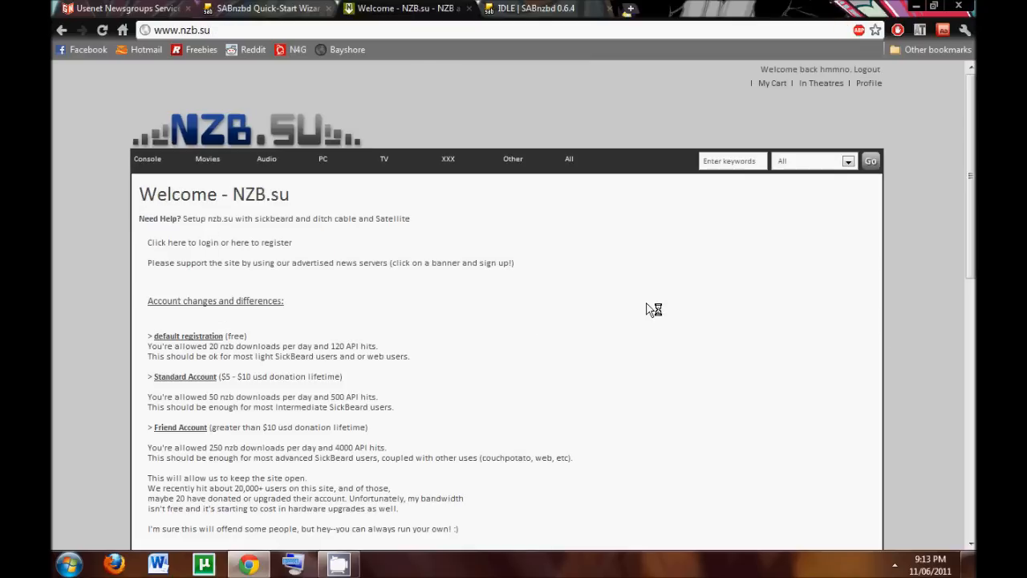
mouse_move(753, 159)
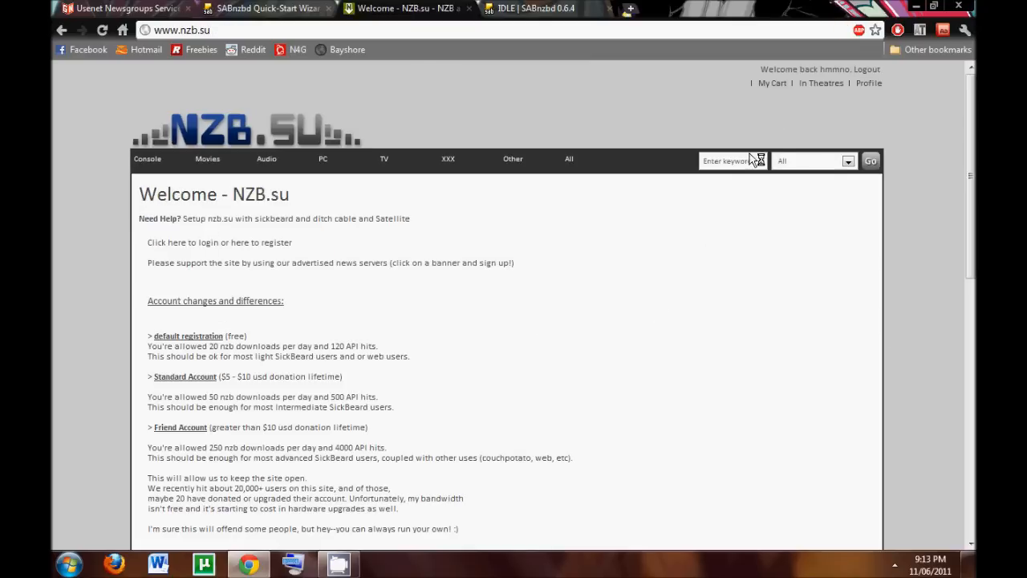
Search NZB.su for 'south park' to list matching releases
click(732, 160)
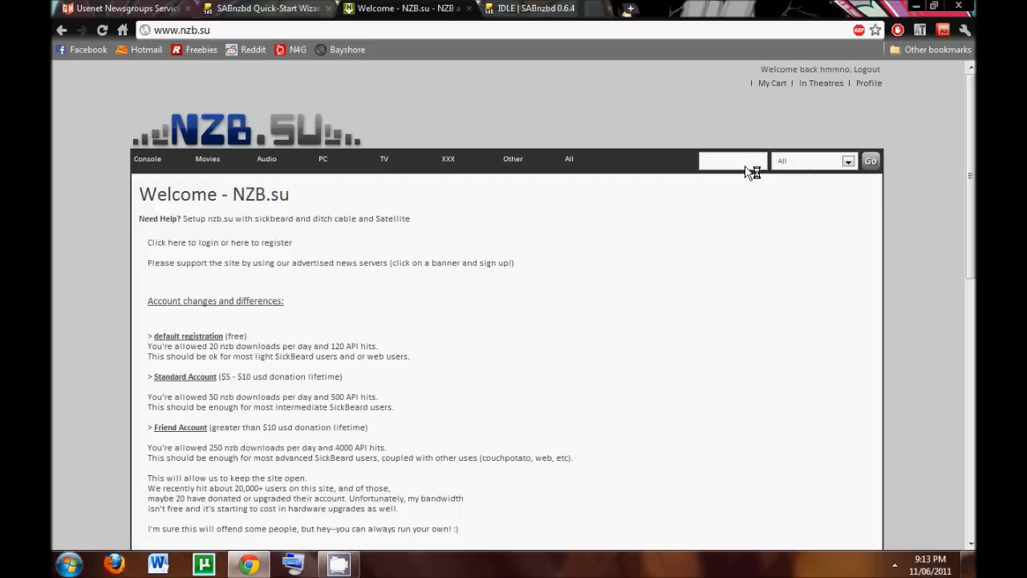
text(south park)
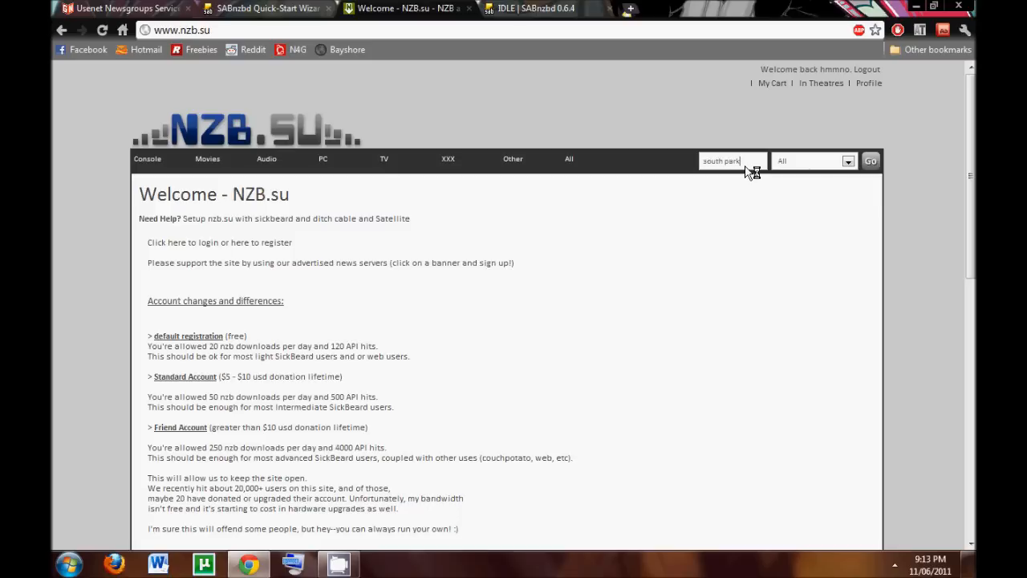
click(870, 161)
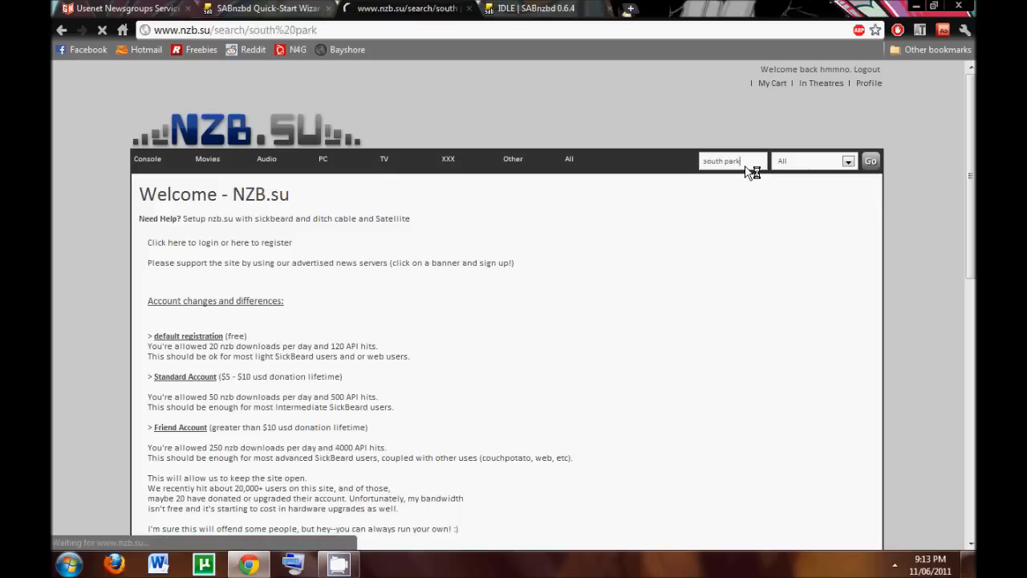
click(870, 160)
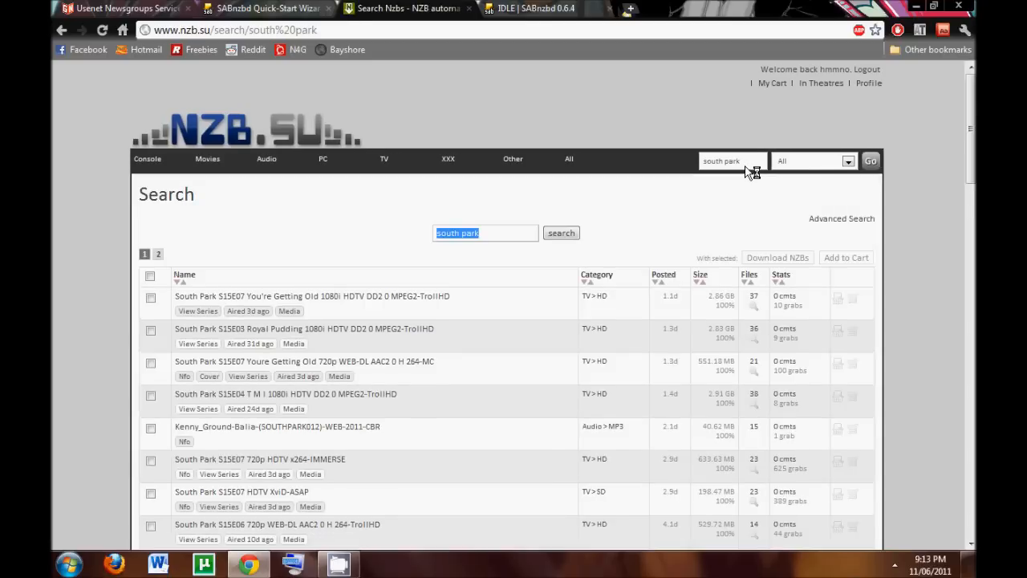
mouse_move(494, 313)
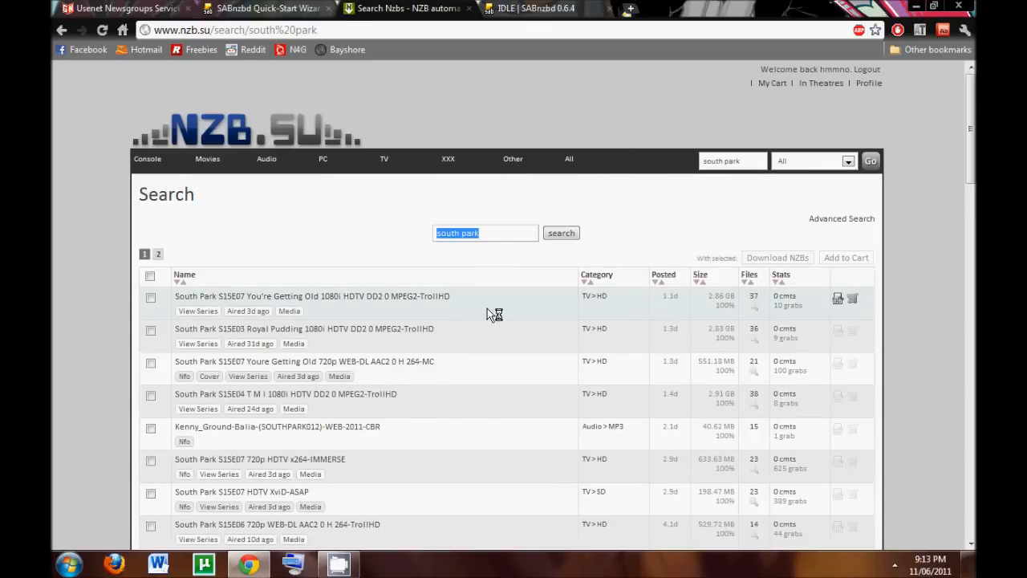
Download the NZB for South Park S15E07 You're Getting Old 1080i HDTV from the results
scroll(down, 3)
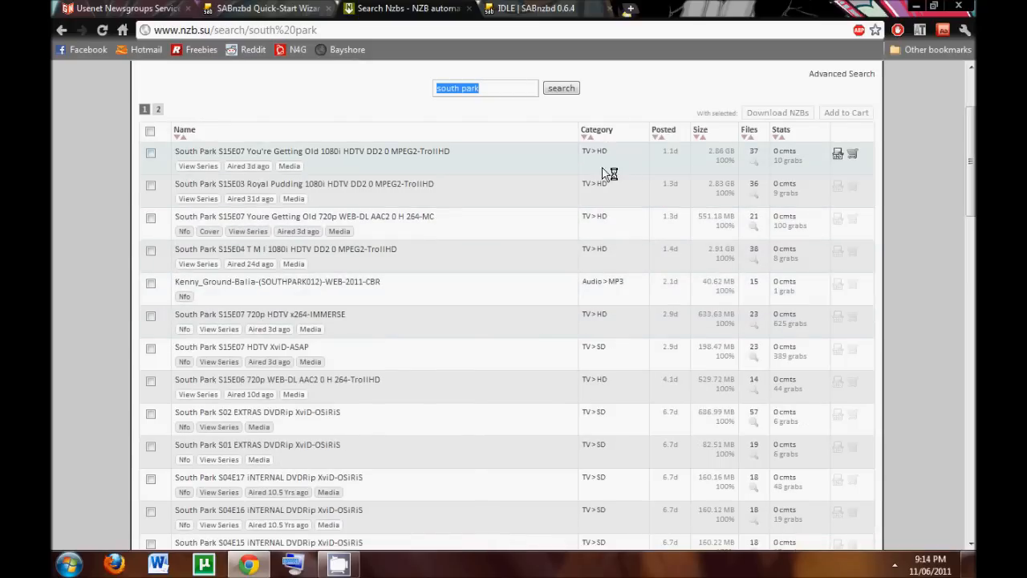
mouse_move(597, 350)
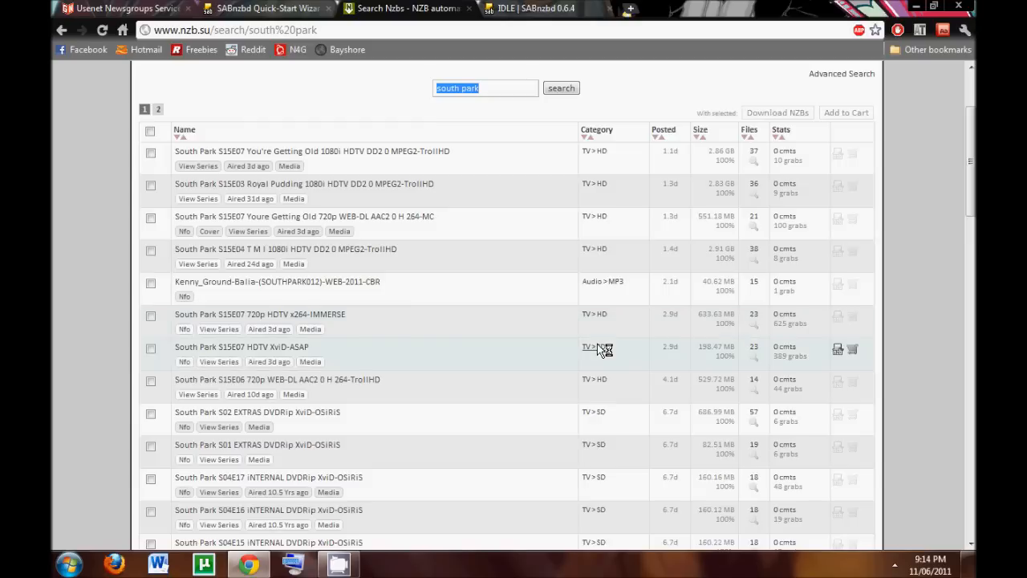
mouse_move(636, 417)
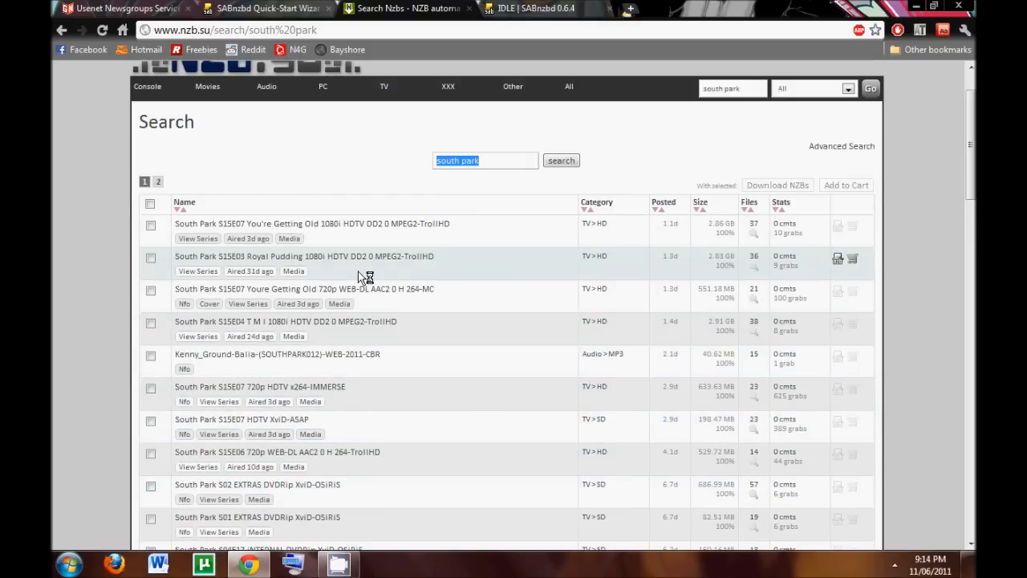
mouse_move(491, 228)
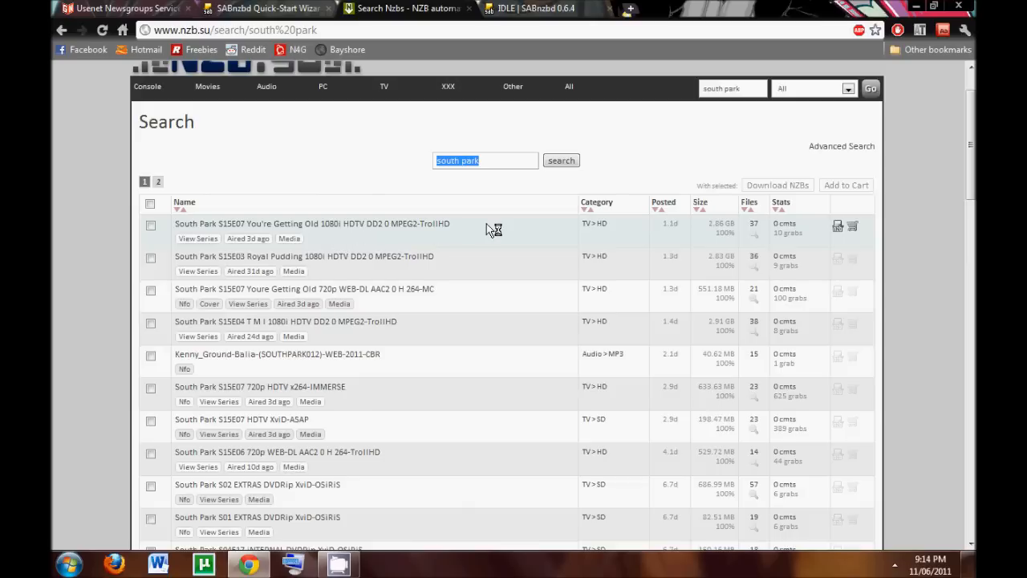
mouse_move(726, 232)
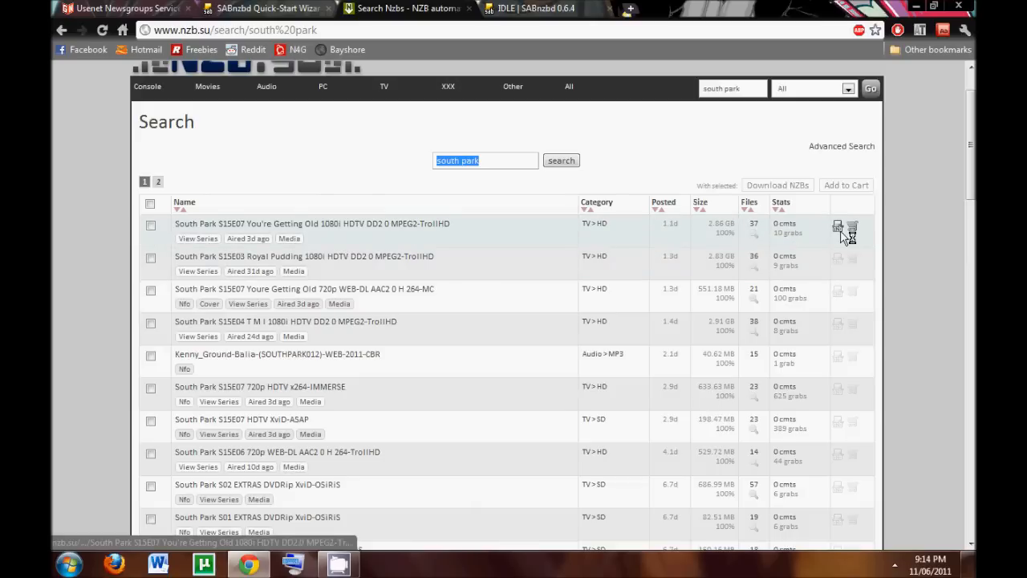
mouse_move(838, 226)
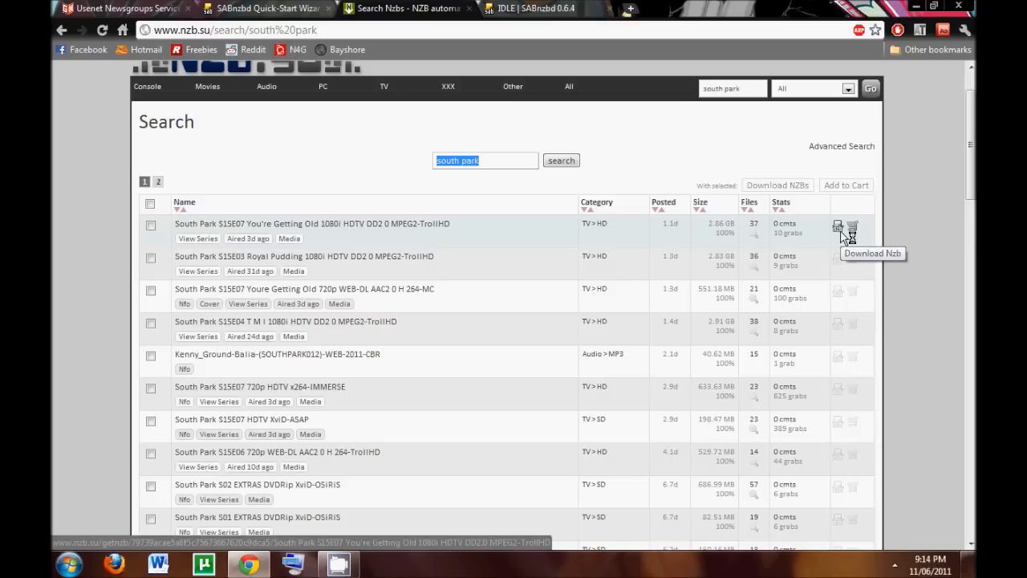
click(838, 225)
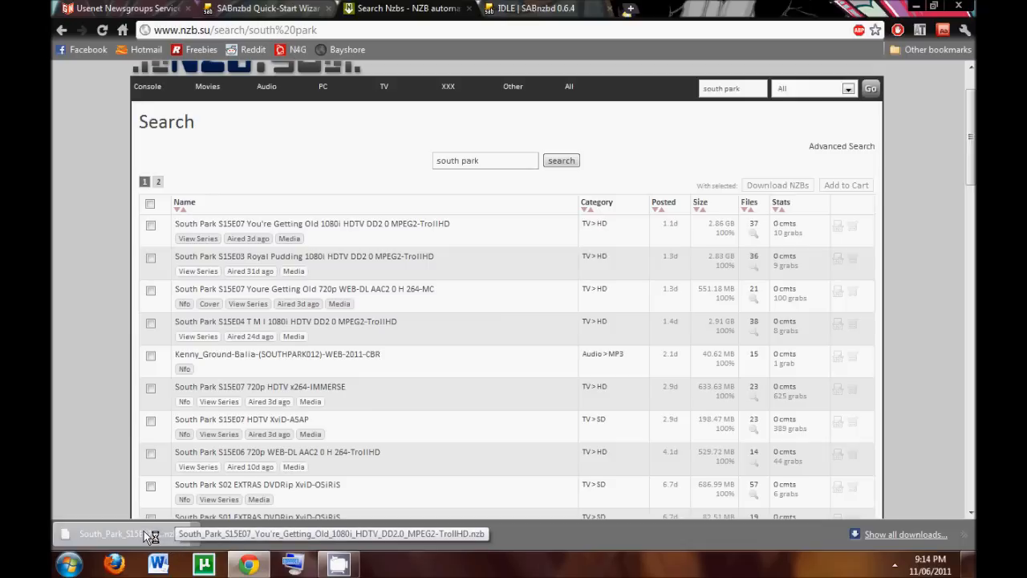
Open the downloaded NZB and browse Program Files\SABnzbd to choose the SABnzbd executable as its handler
click(120, 533)
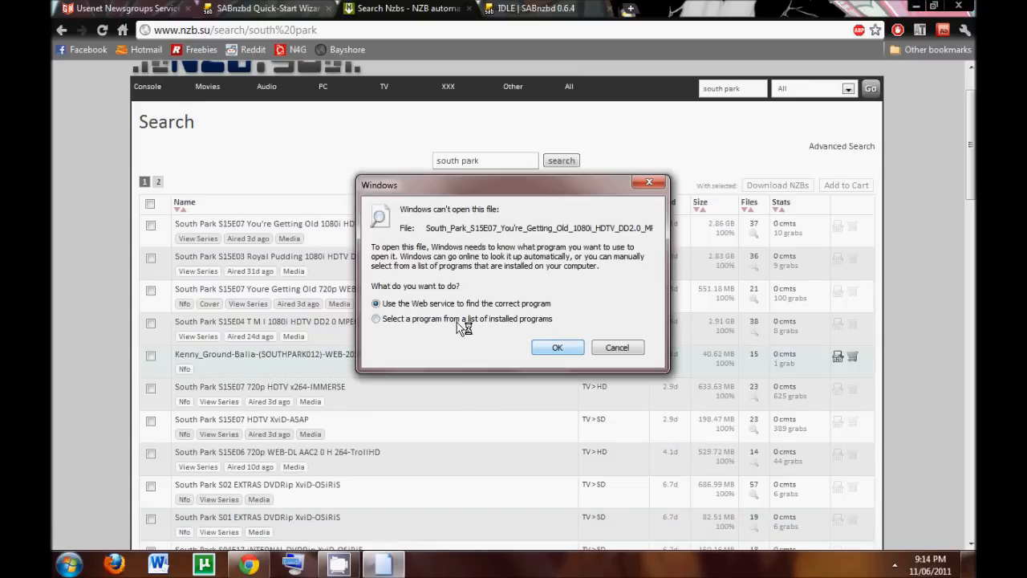
click(375, 318)
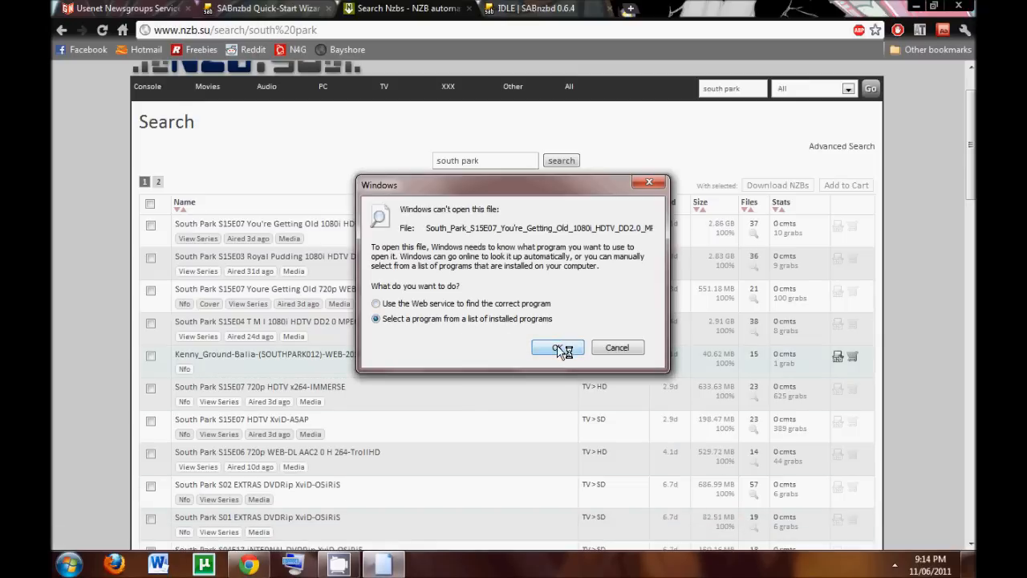
click(558, 347)
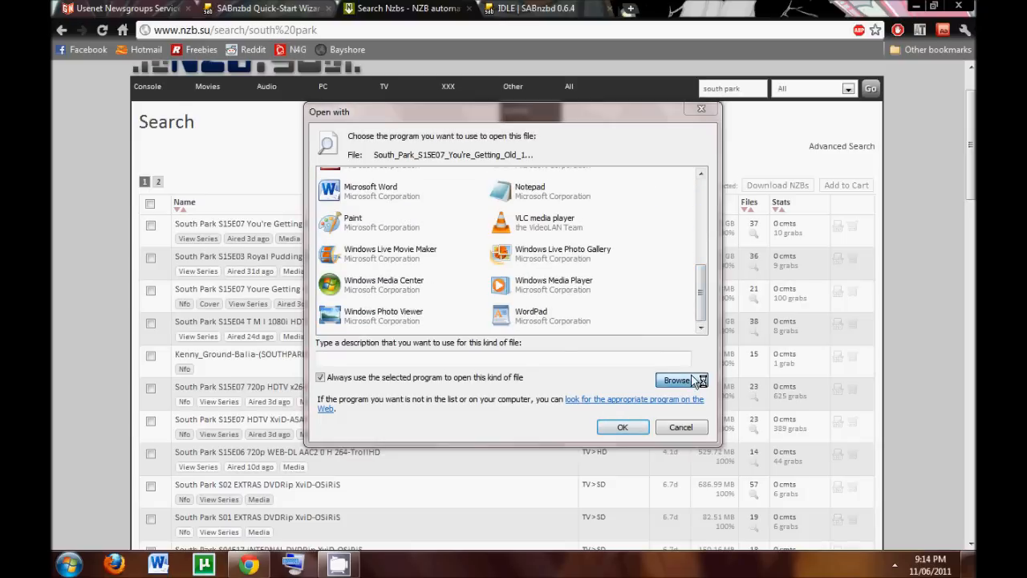
click(678, 379)
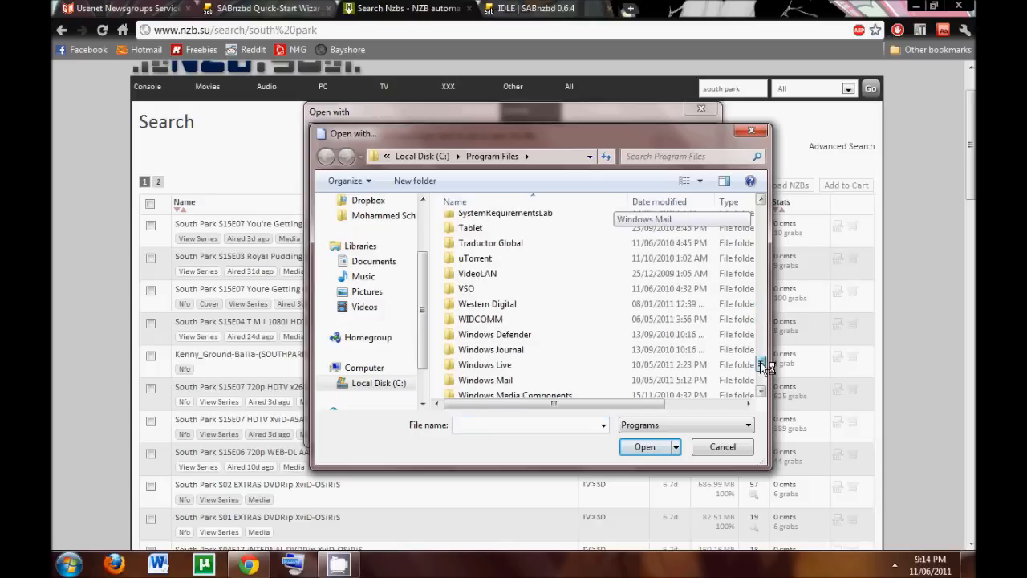
click(761, 347)
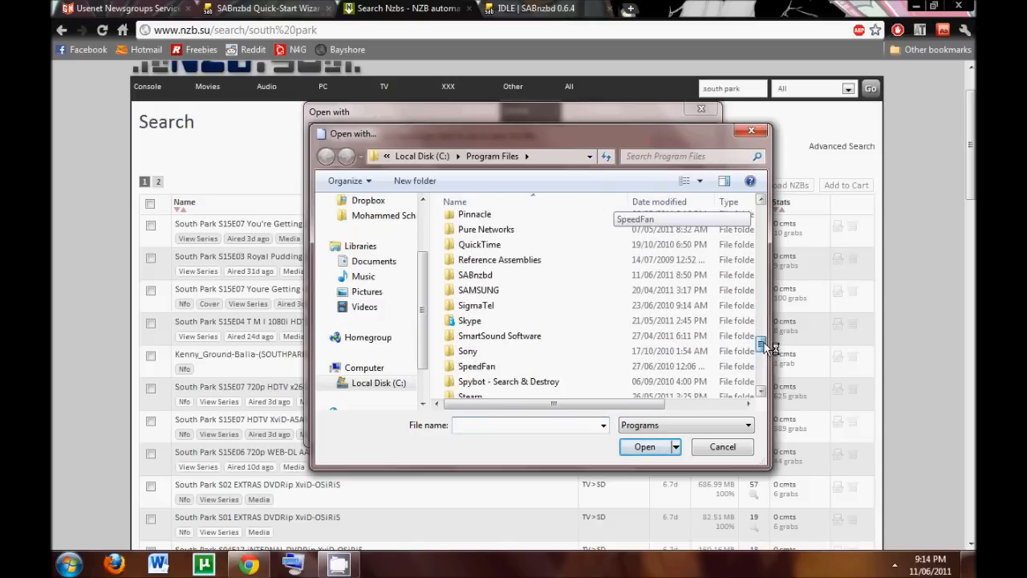
double_click(475, 275)
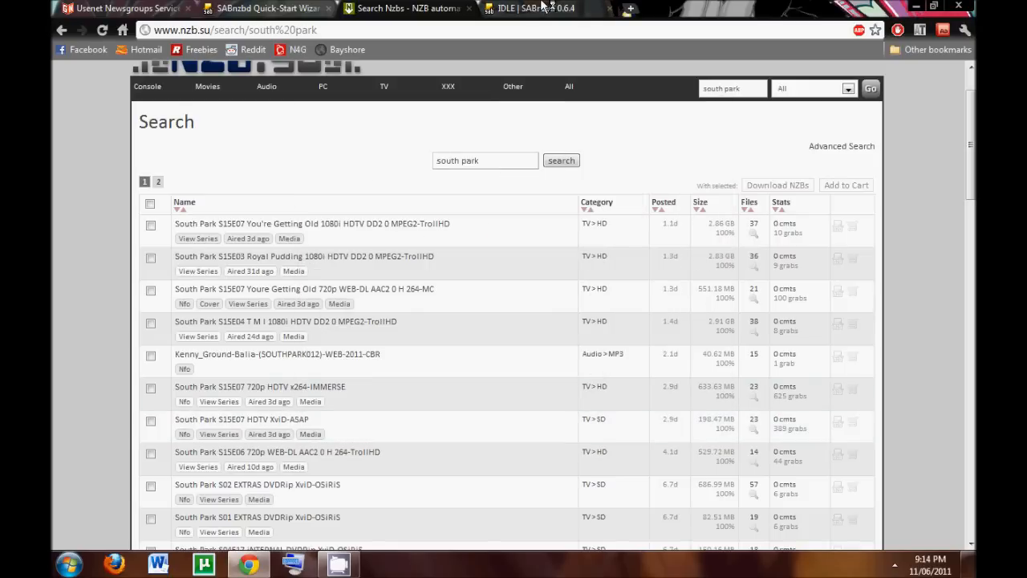
Show the SABnzbd queue with the South Park S15E07 1080i release downloading
click(532, 8)
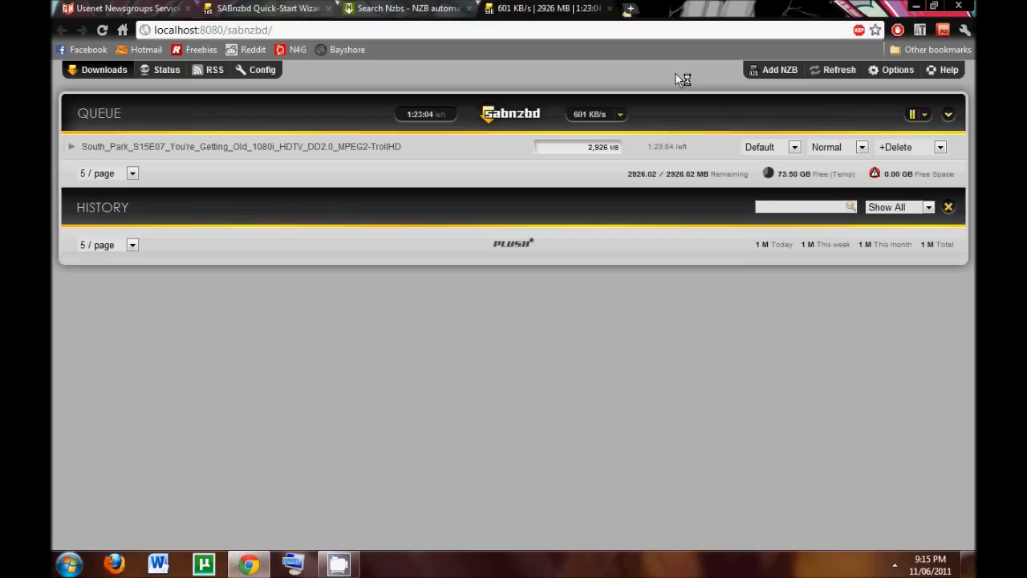
mouse_move(663, 81)
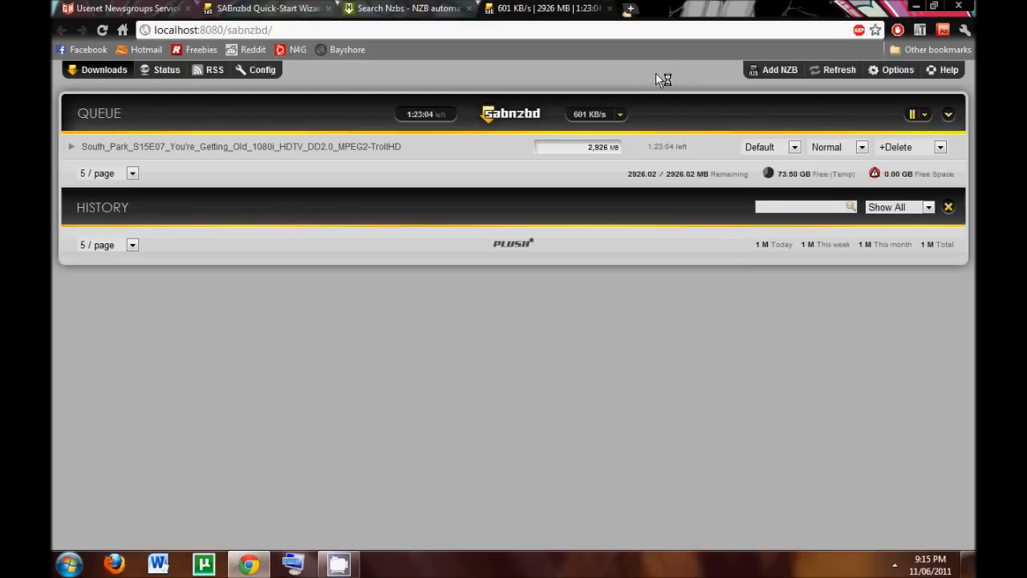
mouse_move(611, 90)
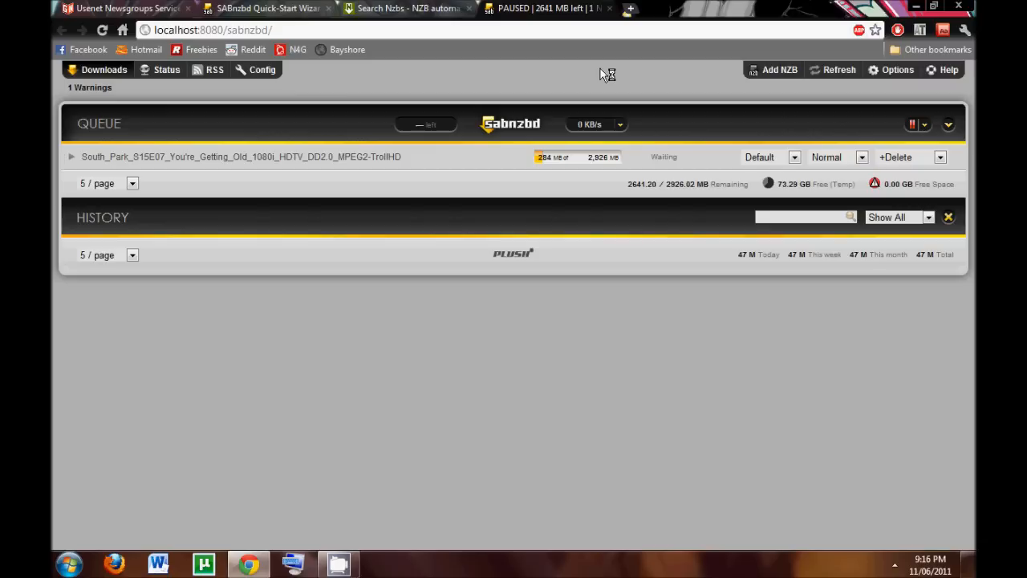
mouse_move(793, 543)
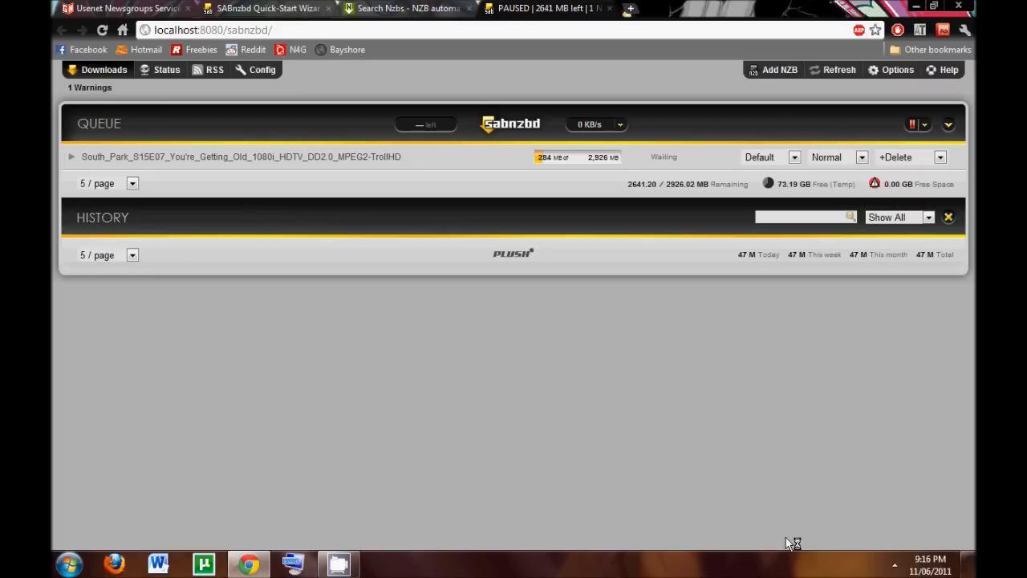
mouse_move(867, 507)
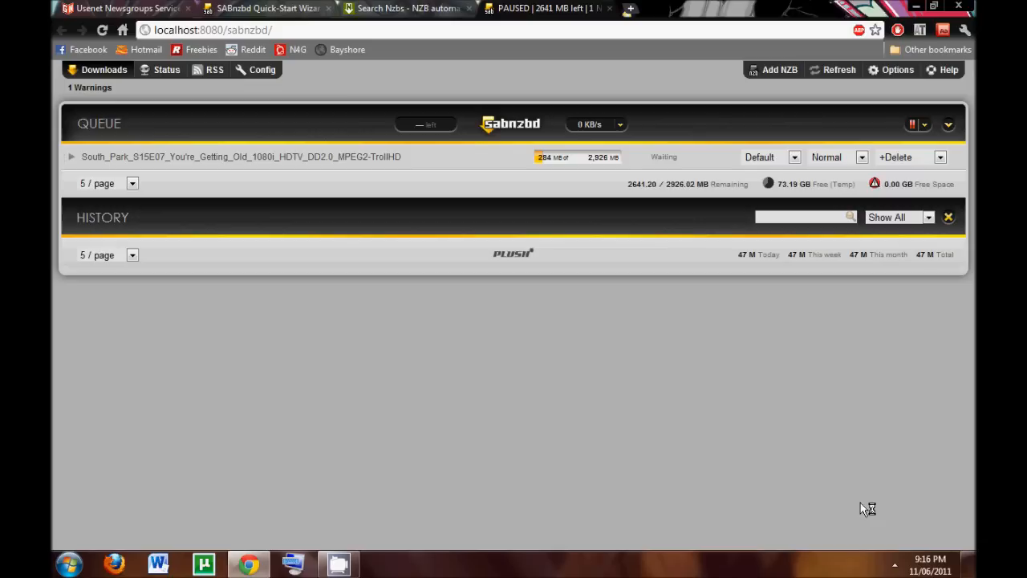
mouse_move(880, 510)
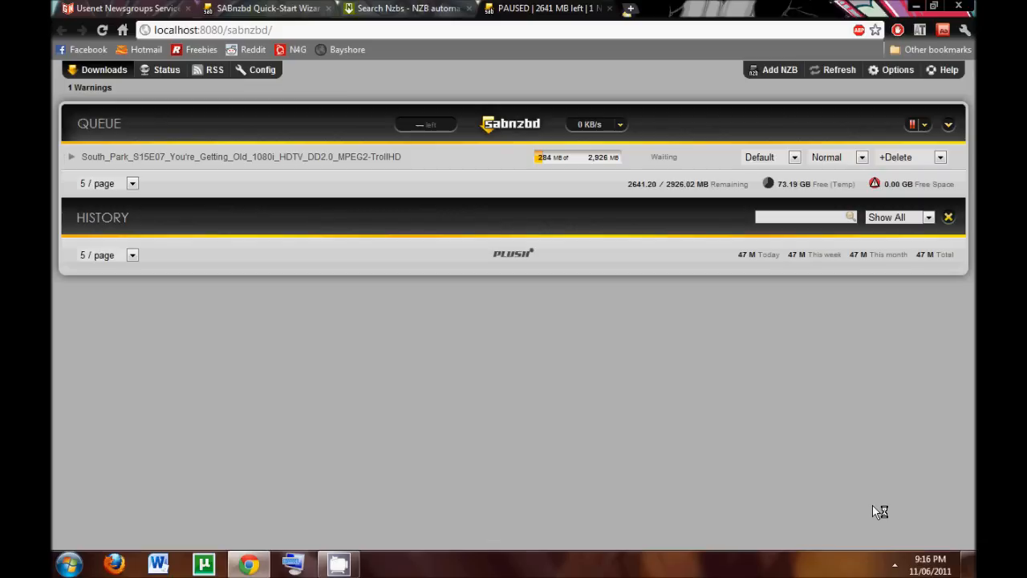
mouse_move(899, 552)
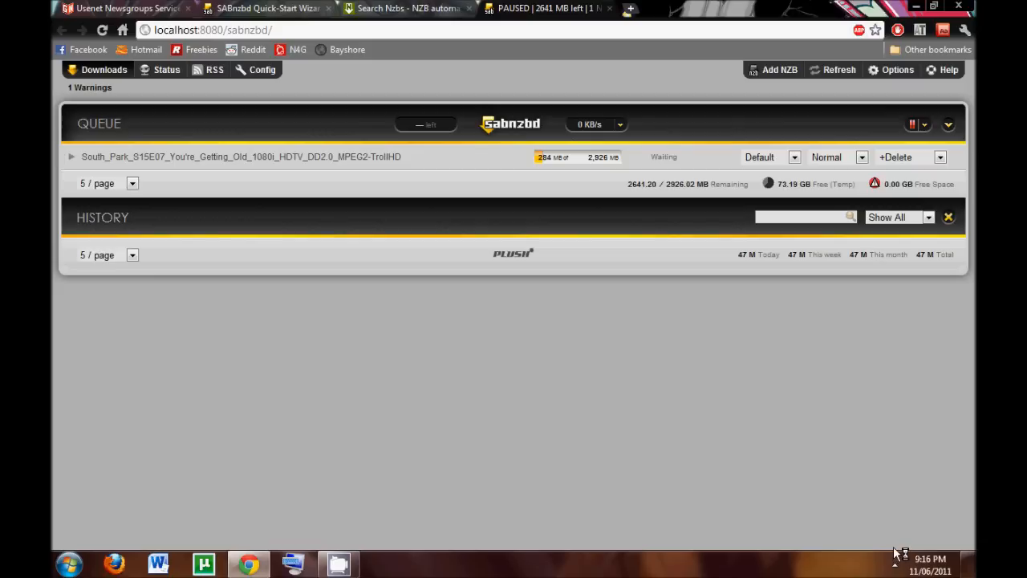